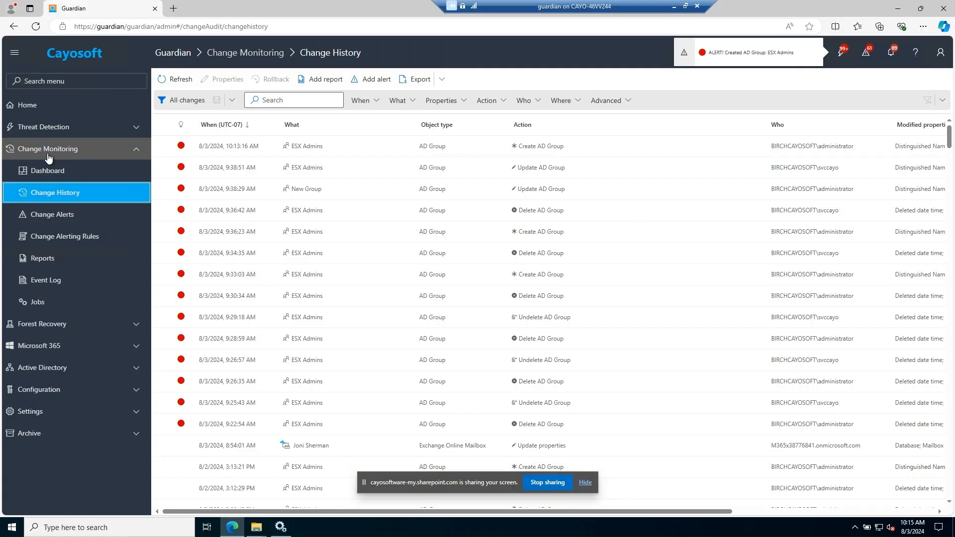
# Open the Threats Dashboard under Threat Detection and run Check for updates in Live update.
pyautogui.click(43, 127)
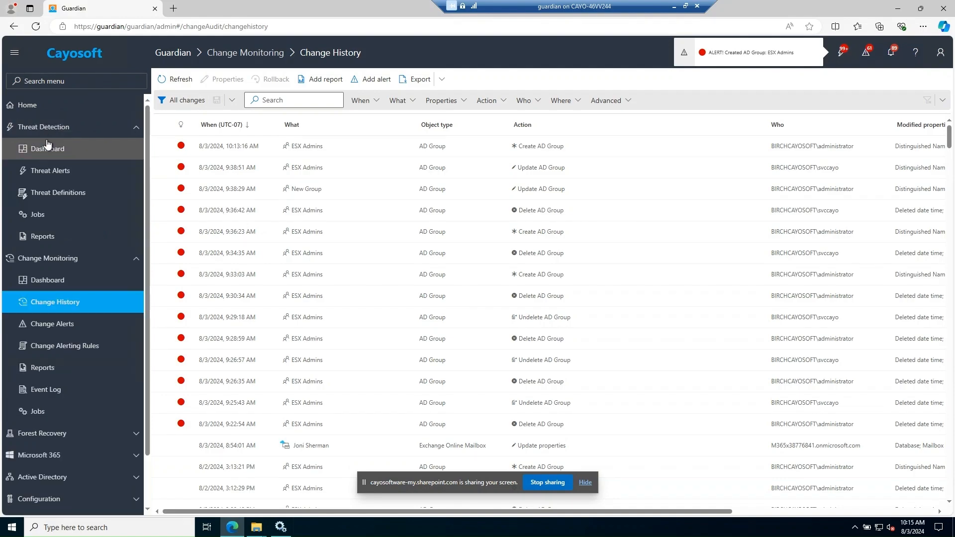
pyautogui.click(48, 148)
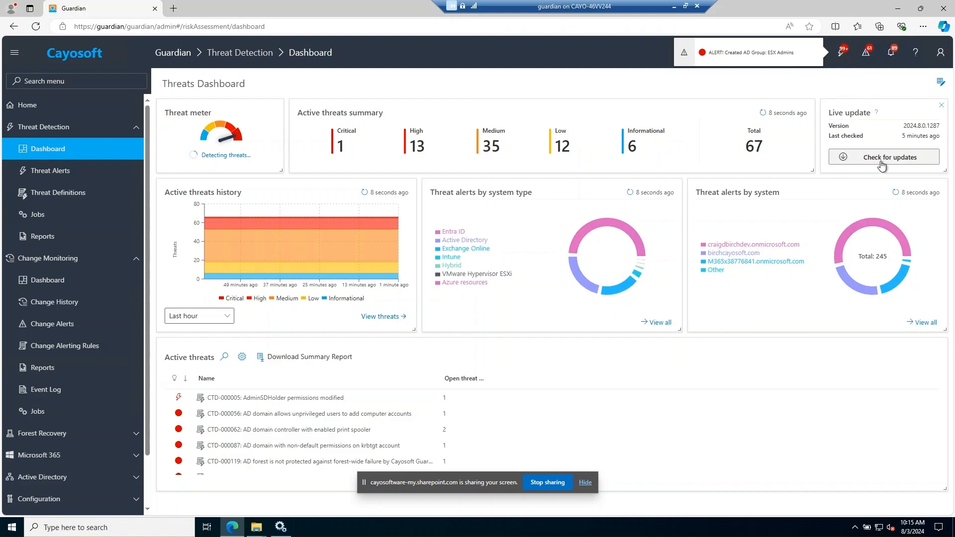
pyautogui.click(884, 157)
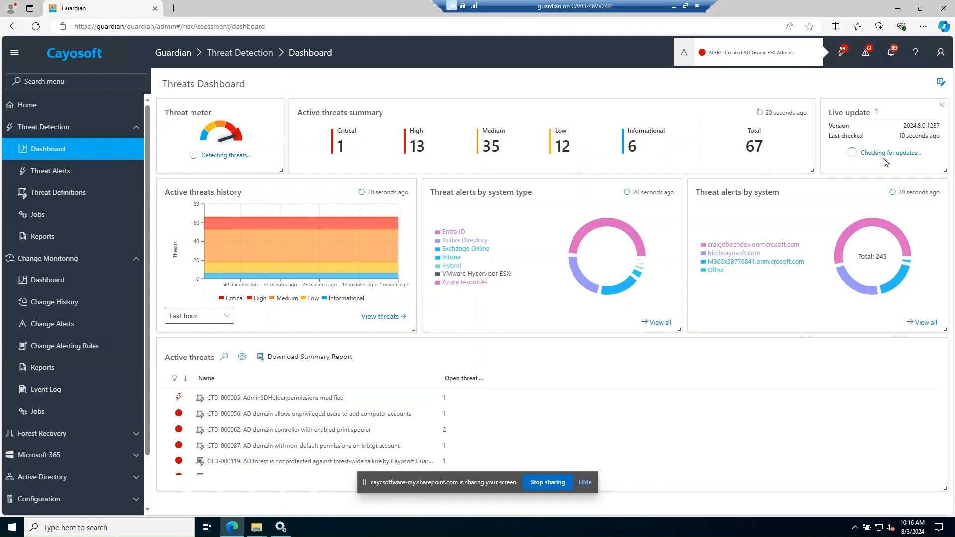
pyautogui.click(884, 157)
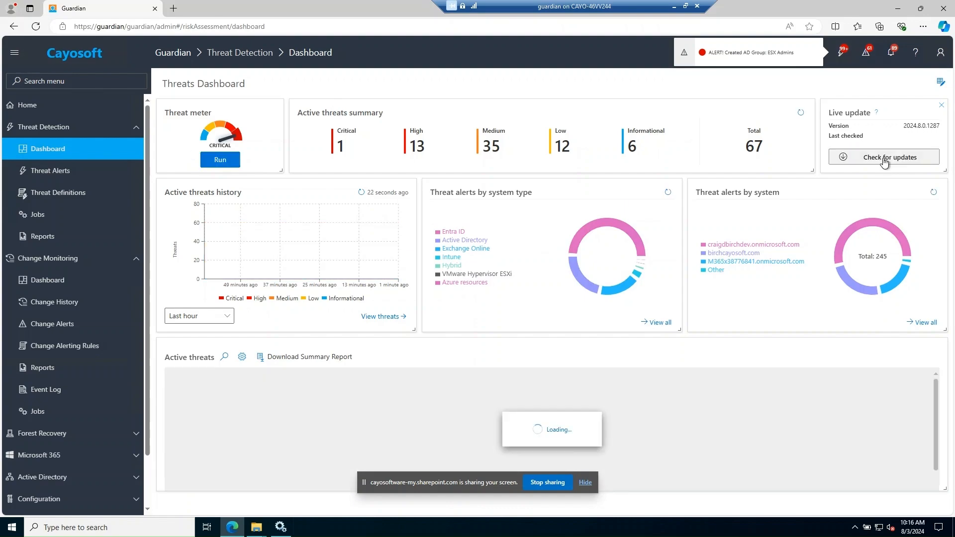
pyautogui.click(884, 157)
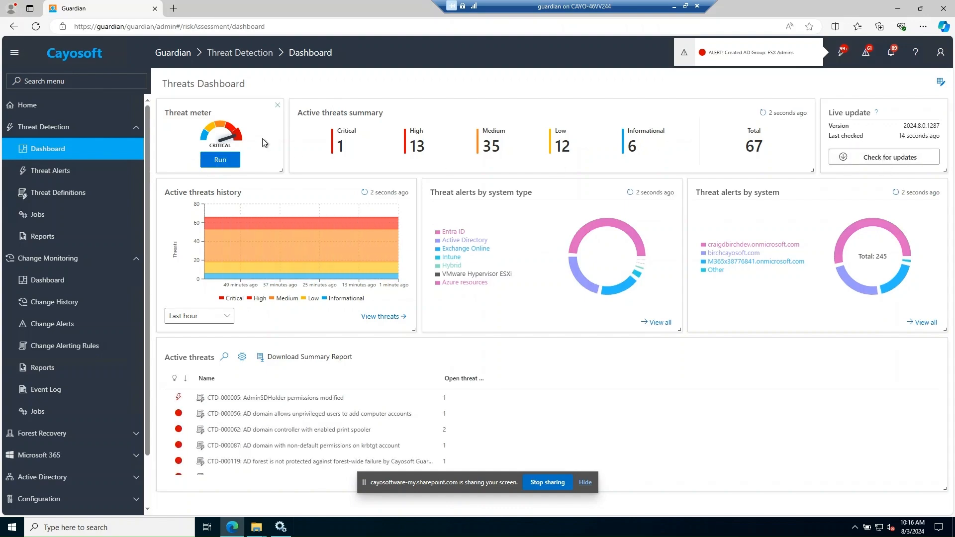
pyautogui.click(220, 160)
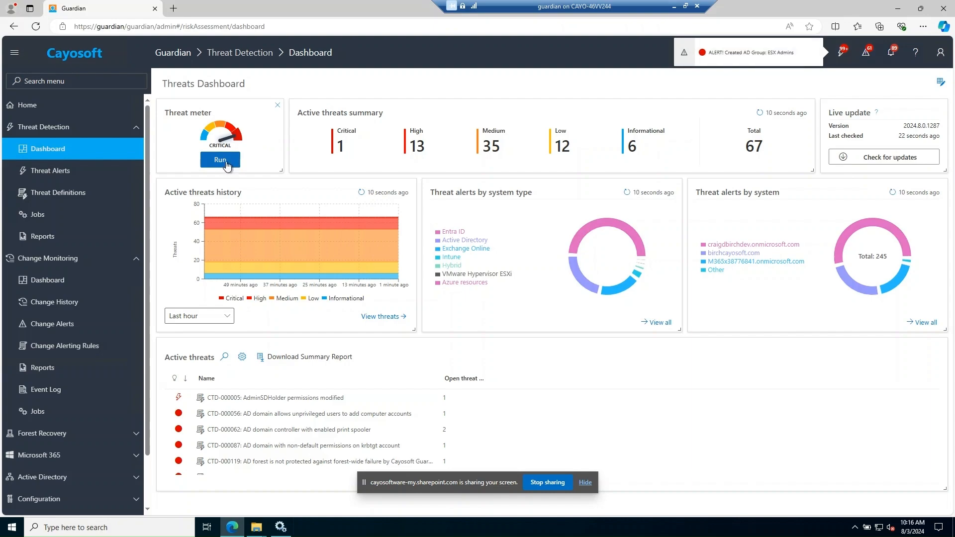
# Start a new threat detection job from the dashboard's Threat meter.
pyautogui.click(220, 159)
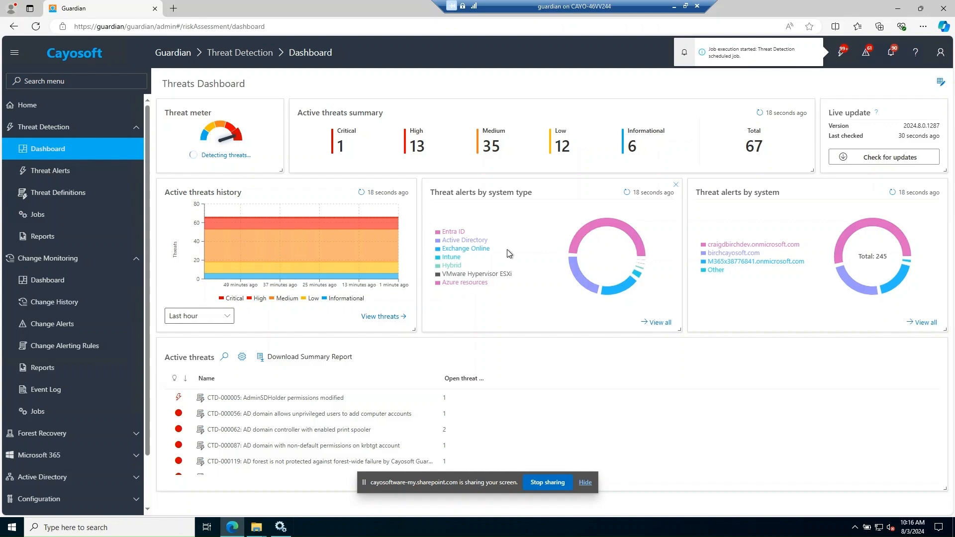
pyautogui.moveTo(52, 171)
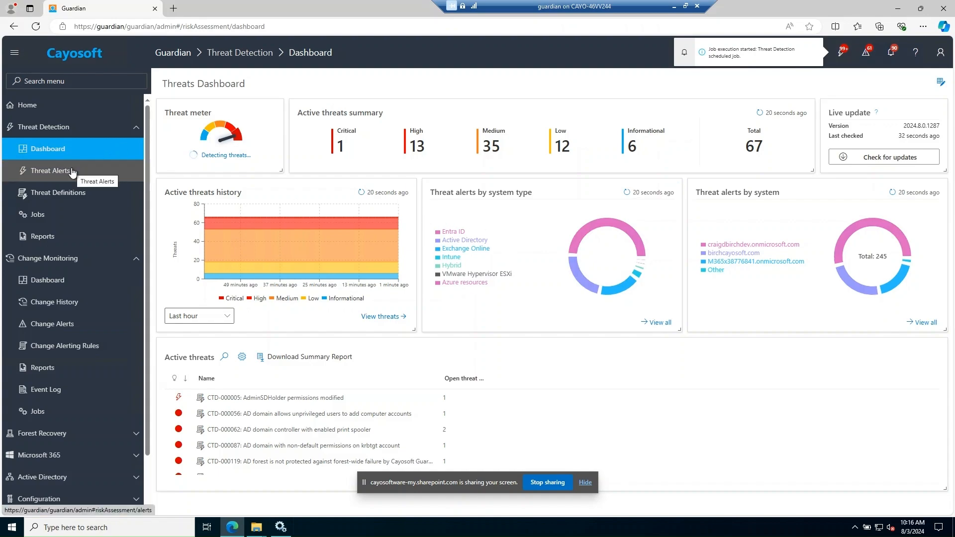
# Search Threat Alerts for 'bypass' to isolate the ESX authentication bypass alert.
pyautogui.click(51, 171)
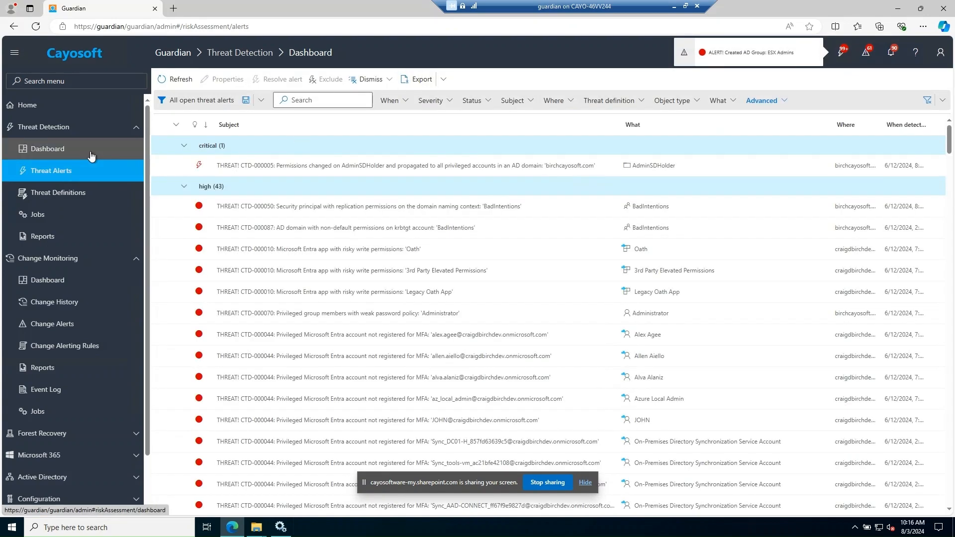
pyautogui.click(323, 99)
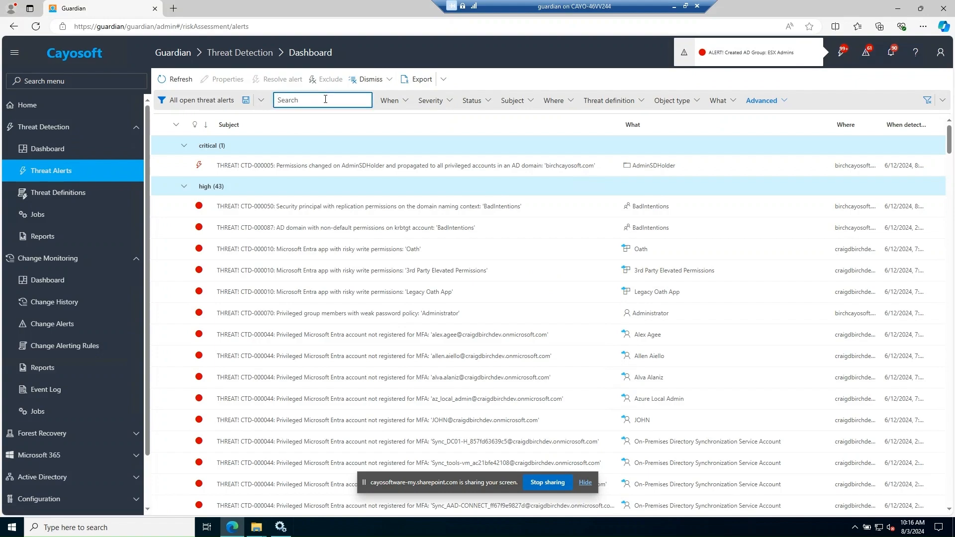
pyautogui.write('by')
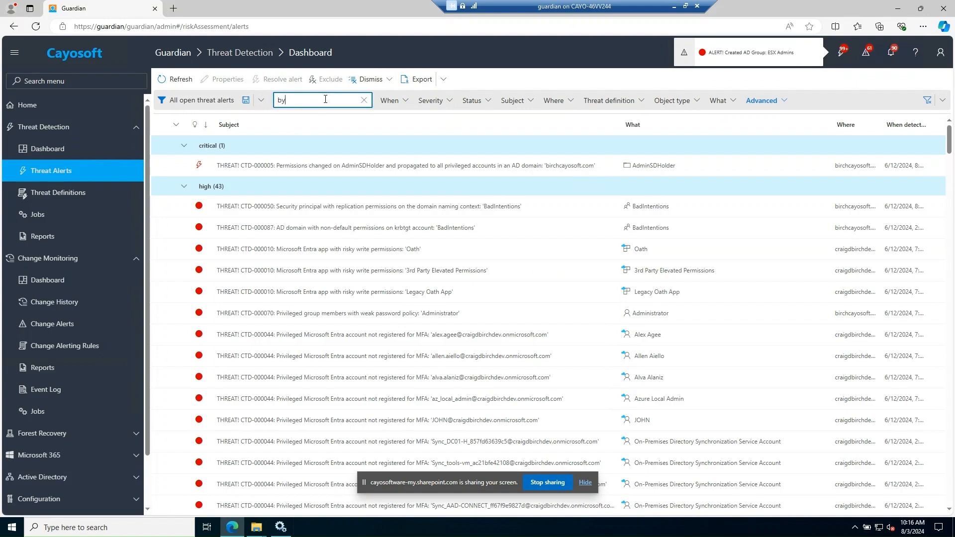
pyautogui.write('pass')
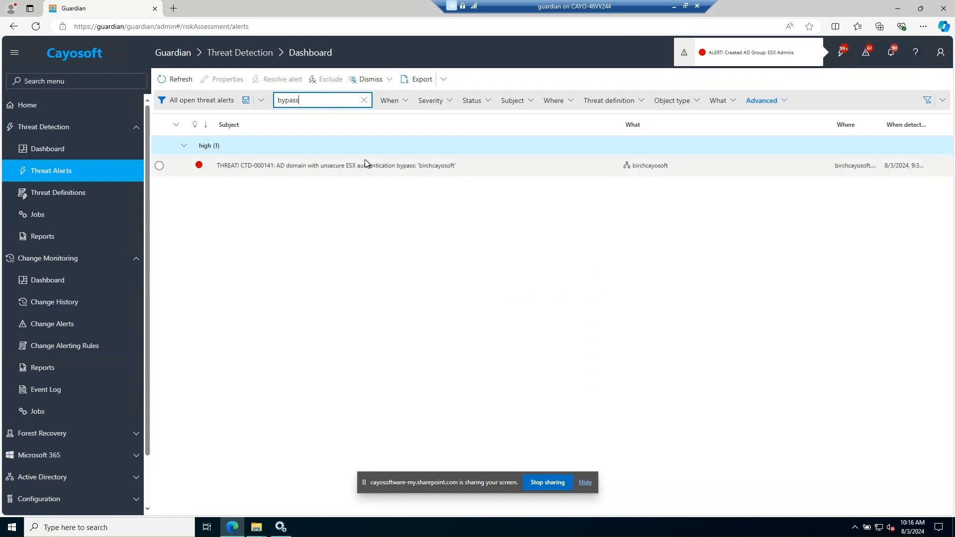
pyautogui.moveTo(295, 177)
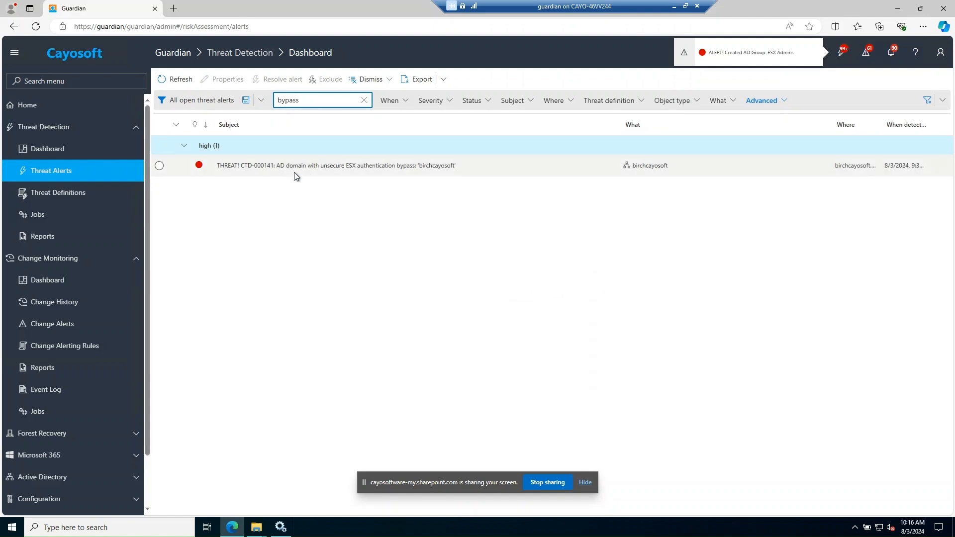
pyautogui.moveTo(291, 171)
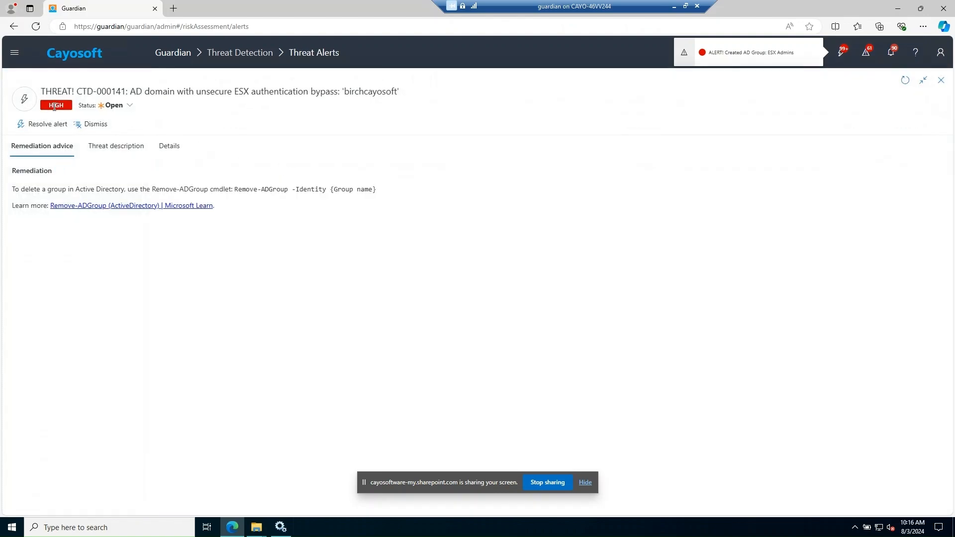
pyautogui.moveTo(377, 158)
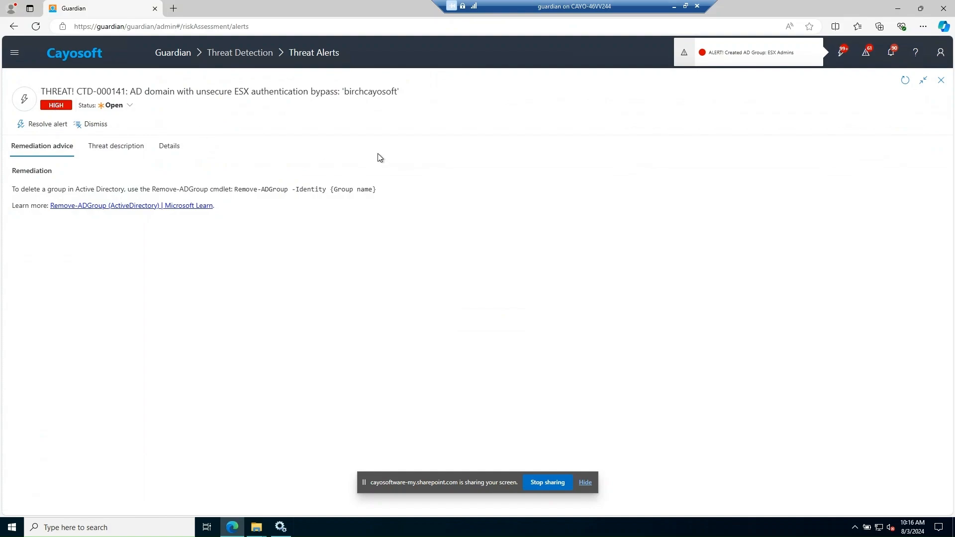
pyautogui.moveTo(375, 155)
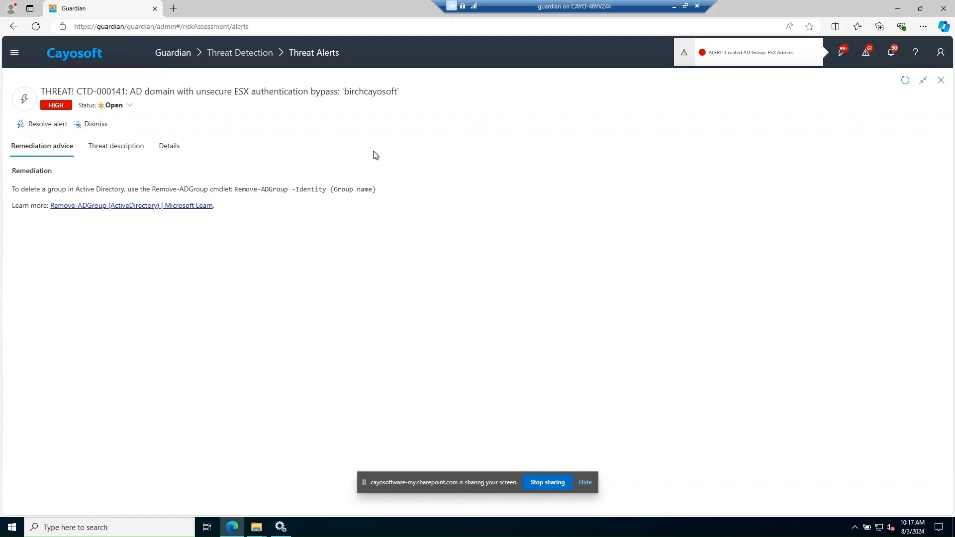
pyautogui.moveTo(875, 122)
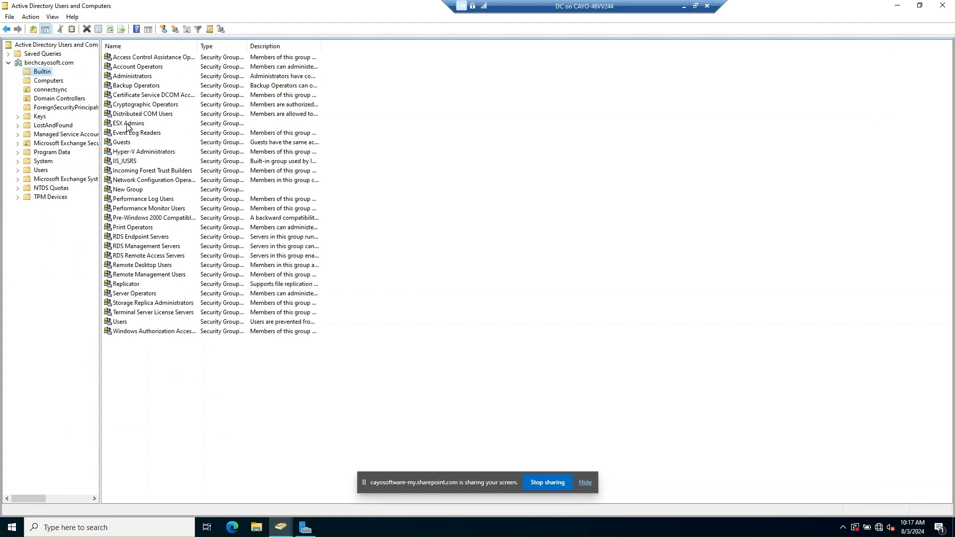
# Delete the ESX Admins group from the Builtin container and confirm with Yes.
pyautogui.rightClick(128, 123)
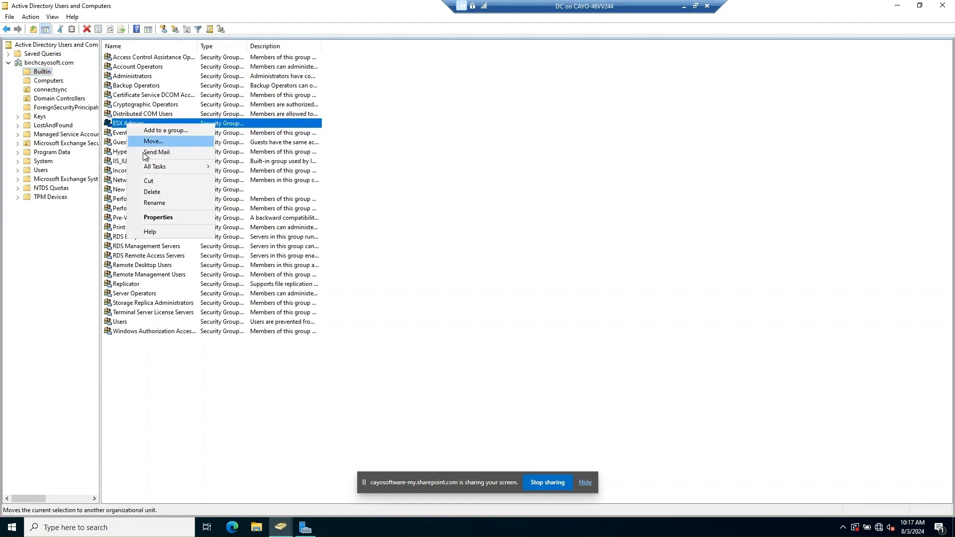
pyautogui.moveTo(163, 192)
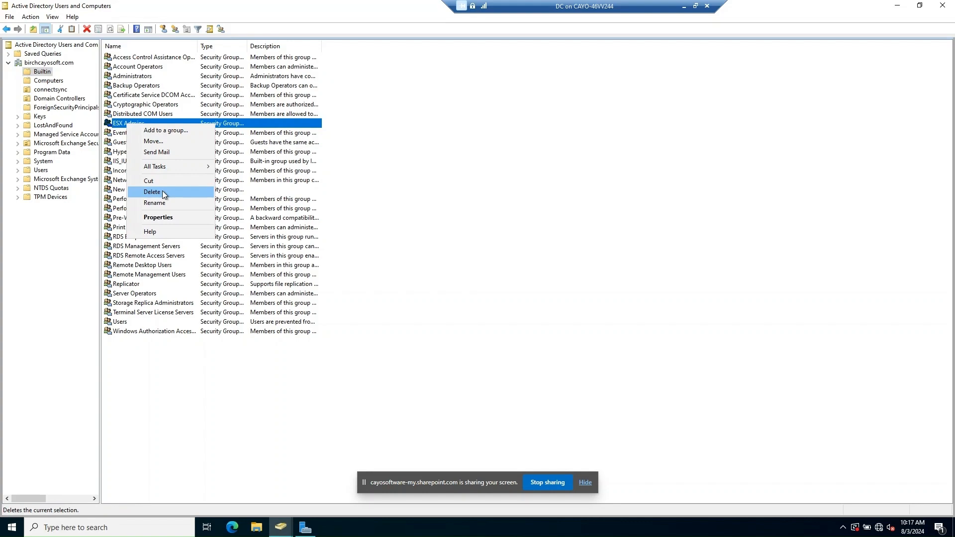
pyautogui.click(152, 192)
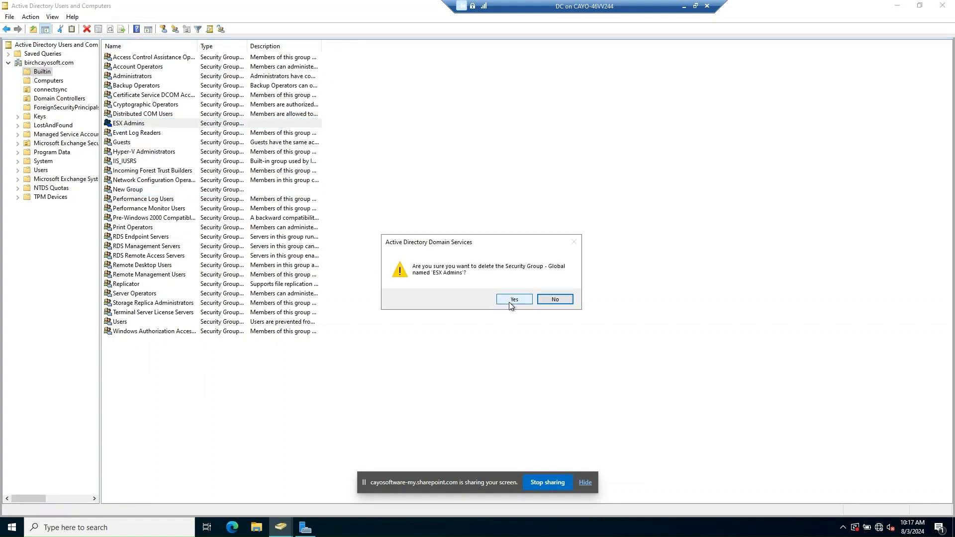
pyautogui.click(513, 299)
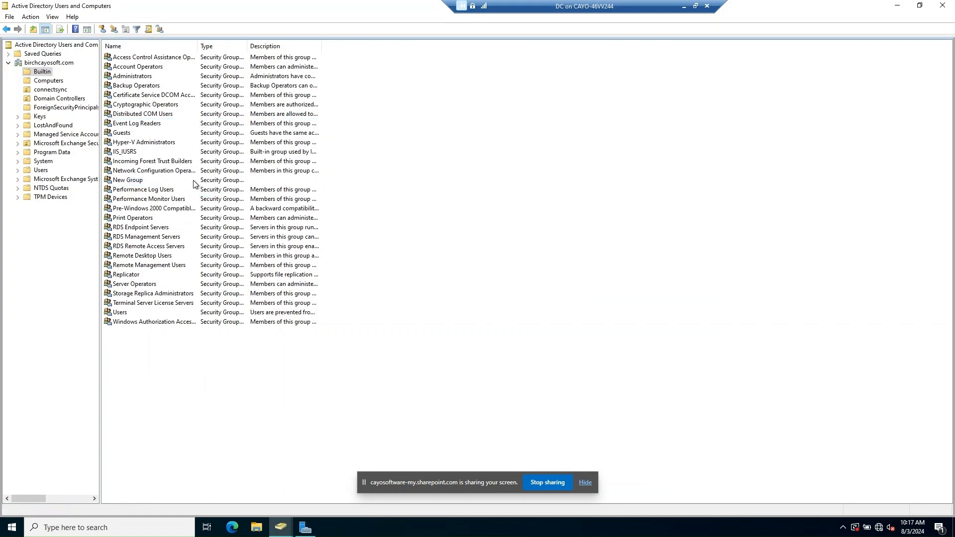
pyautogui.moveTo(60, 87)
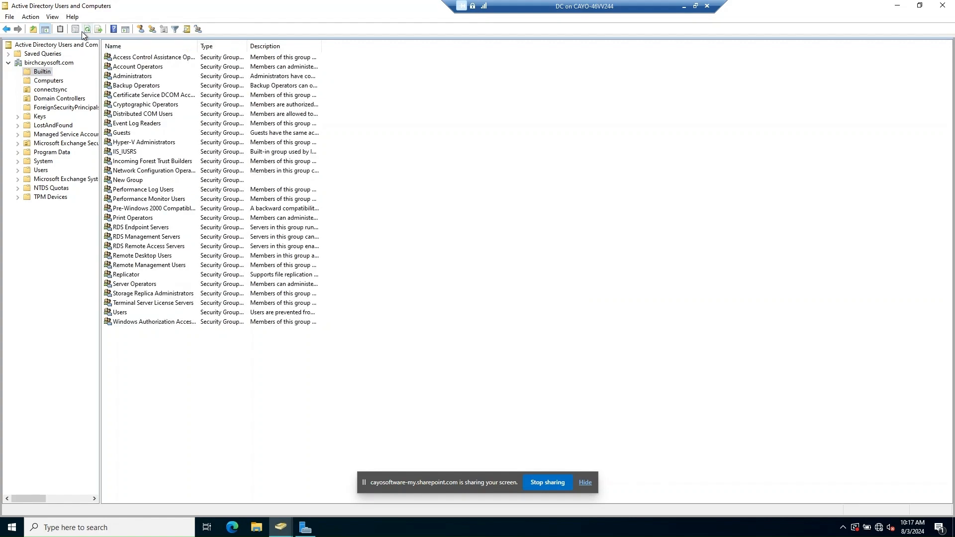
pyautogui.moveTo(562, 420)
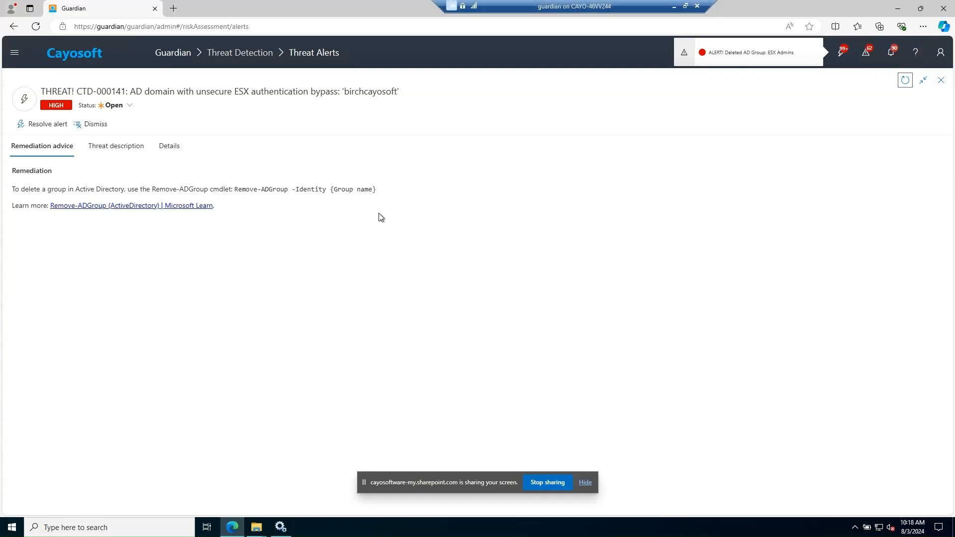
# Close the alert details pane and open Change History under Change Monitoring.
pyautogui.click(940, 79)
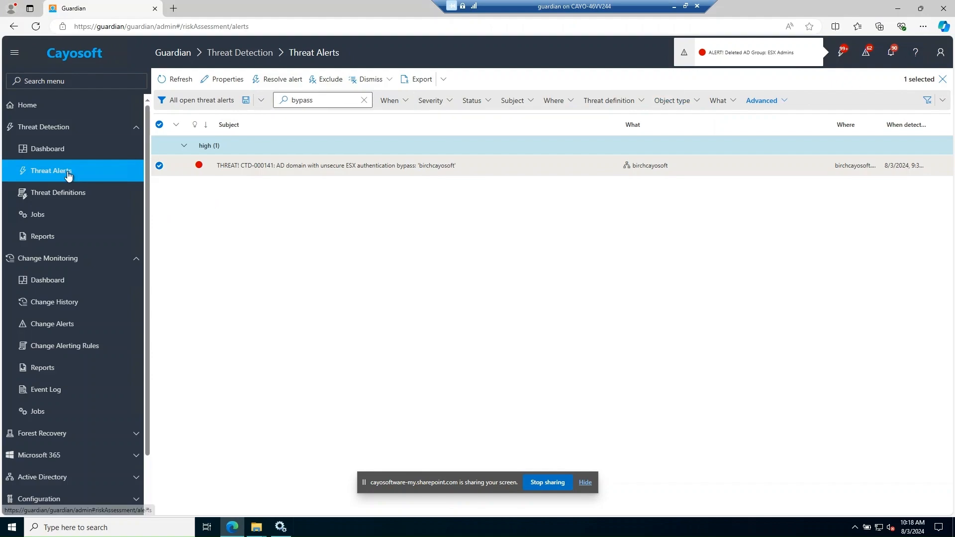
pyautogui.moveTo(55, 258)
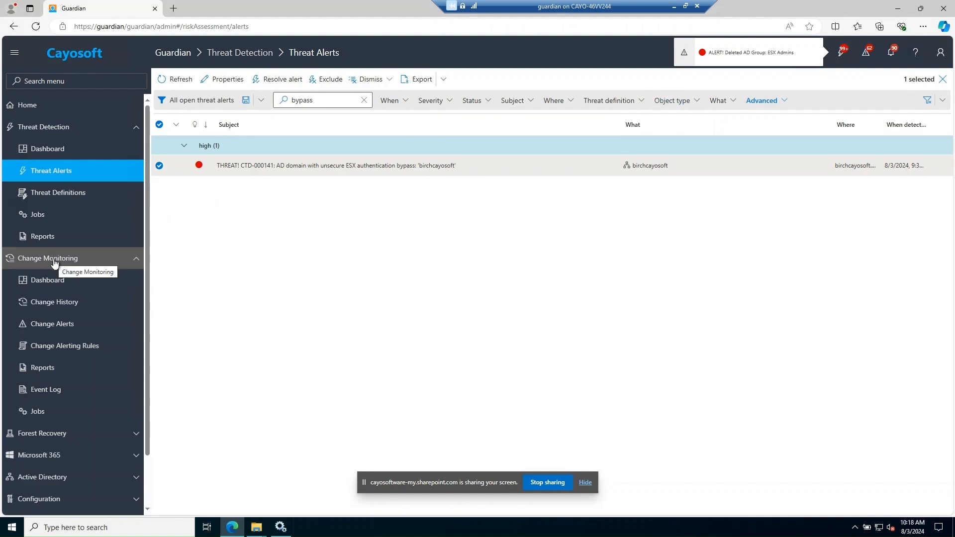
pyautogui.click(48, 258)
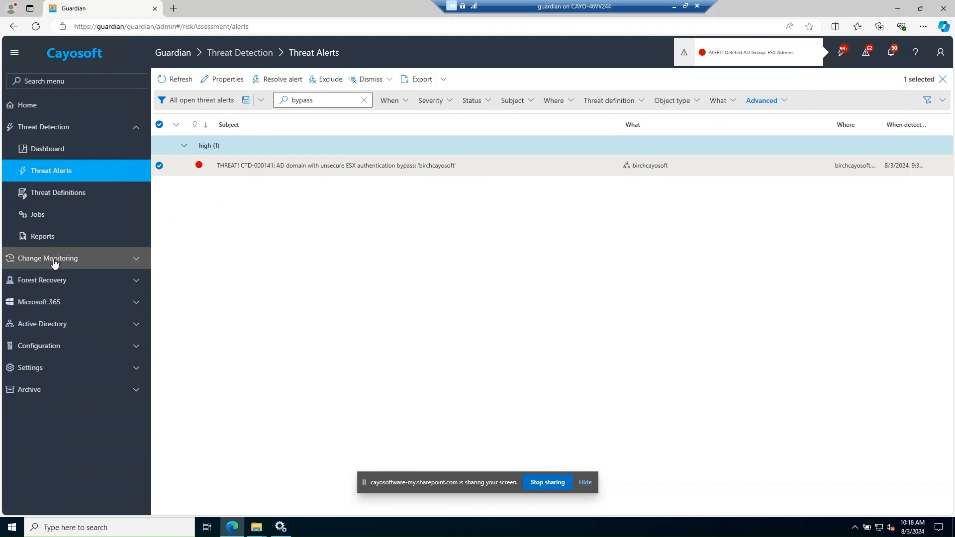
pyautogui.click(47, 258)
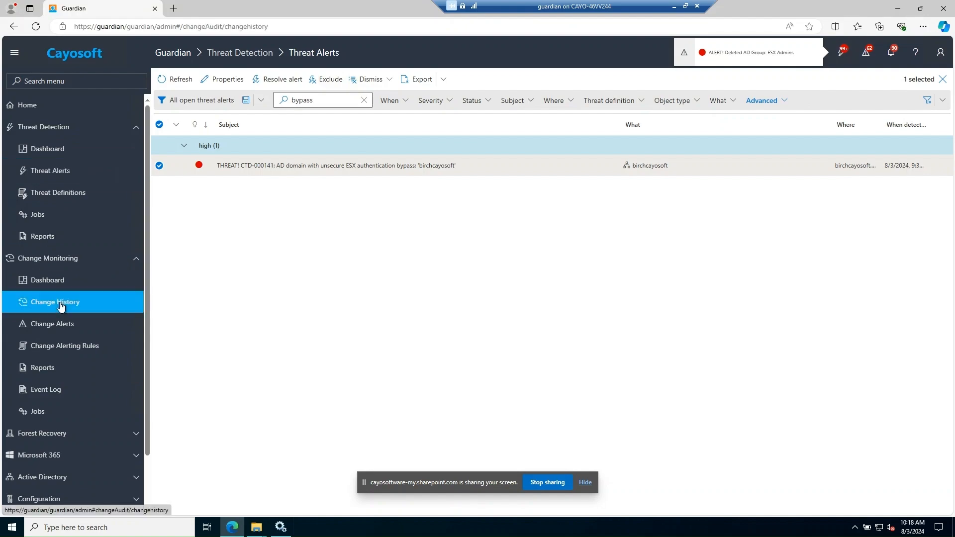
pyautogui.click(55, 302)
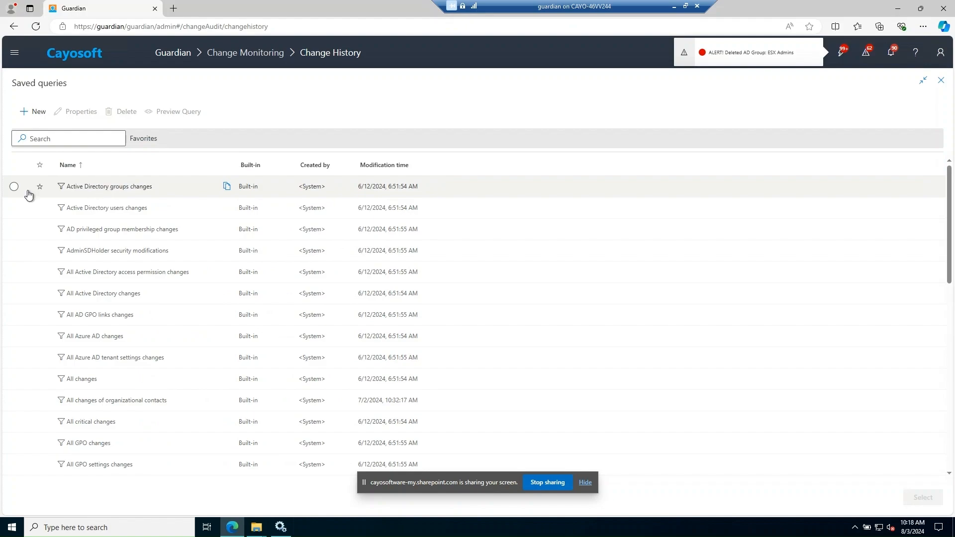
# Load the 'Active Directory groups changes' saved query into Change History.
pyautogui.click(14, 187)
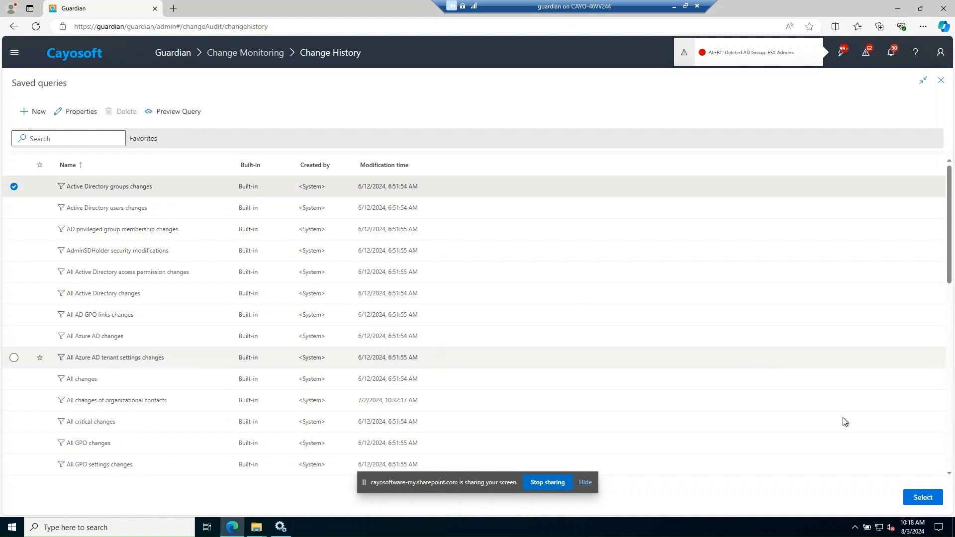
pyautogui.click(922, 497)
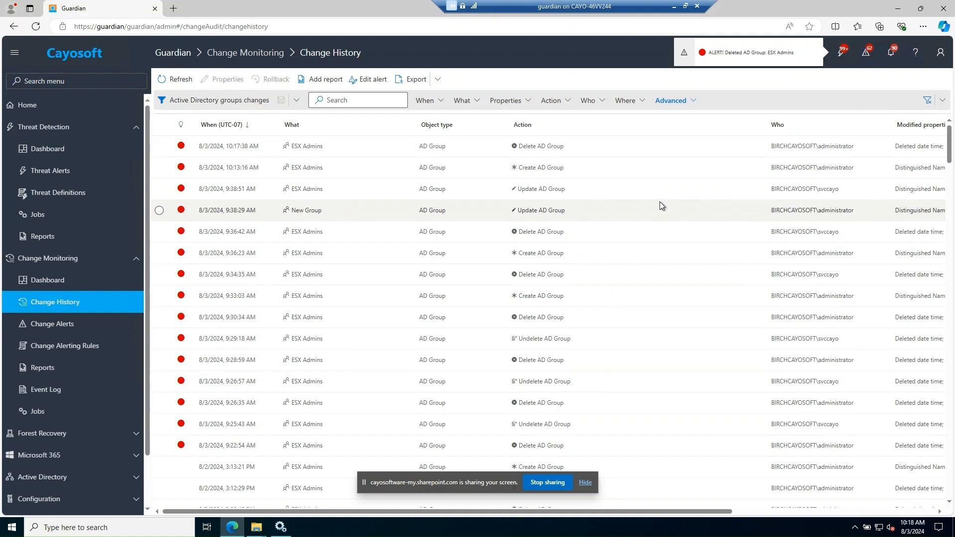
pyautogui.moveTo(505, 100)
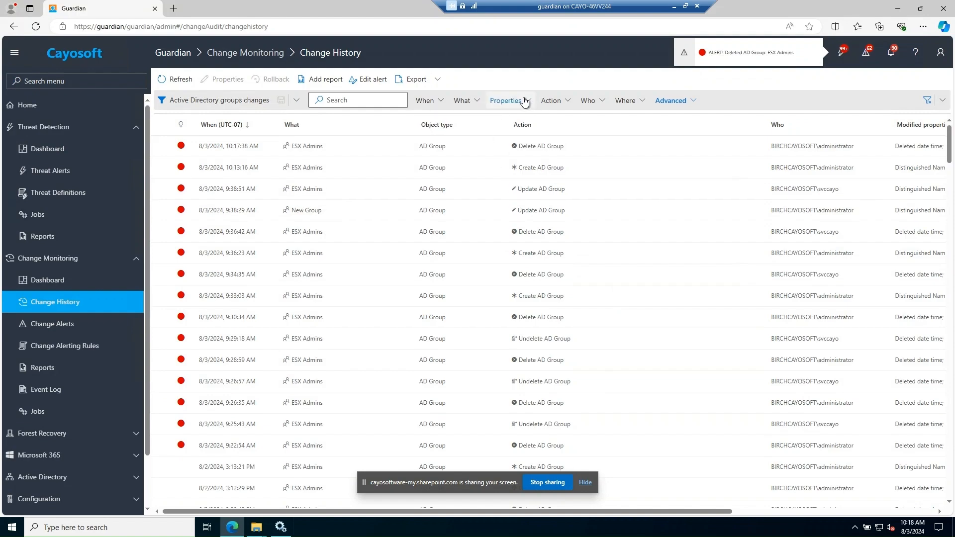
# Save a property filter: AD Group, sAMAccountName, New/added contains 'ESX Admins'.
pyautogui.click(507, 100)
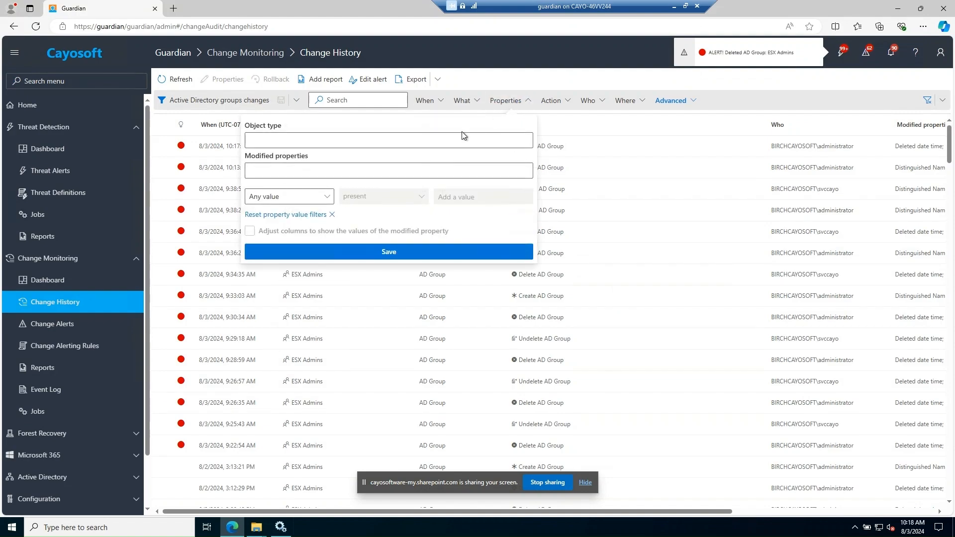
pyautogui.click(388, 140)
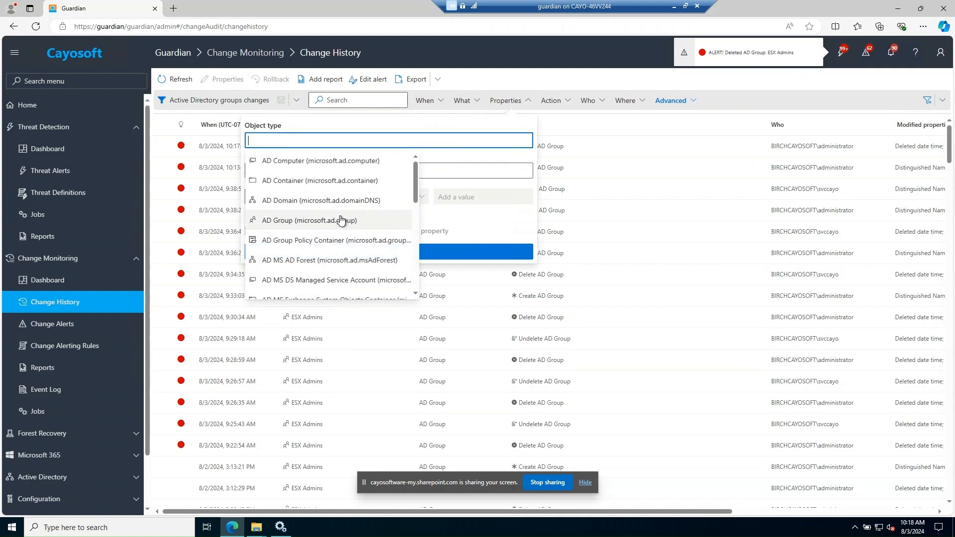
pyautogui.click(309, 220)
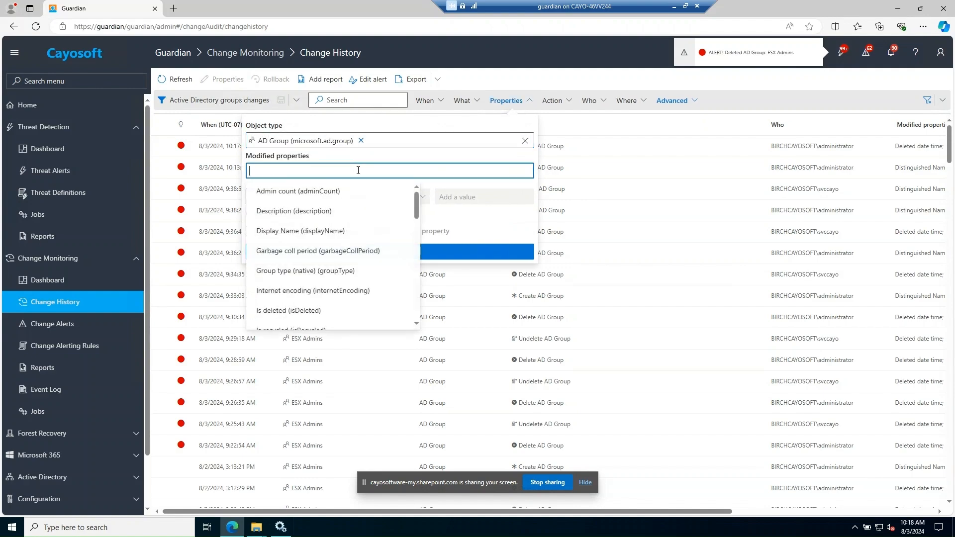
pyautogui.scroll(-3)
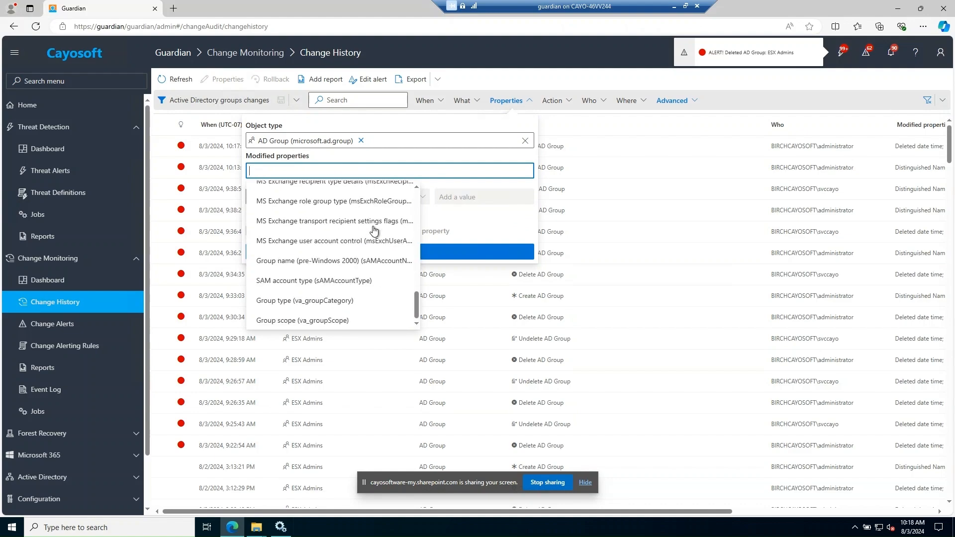
pyautogui.moveTo(361, 259)
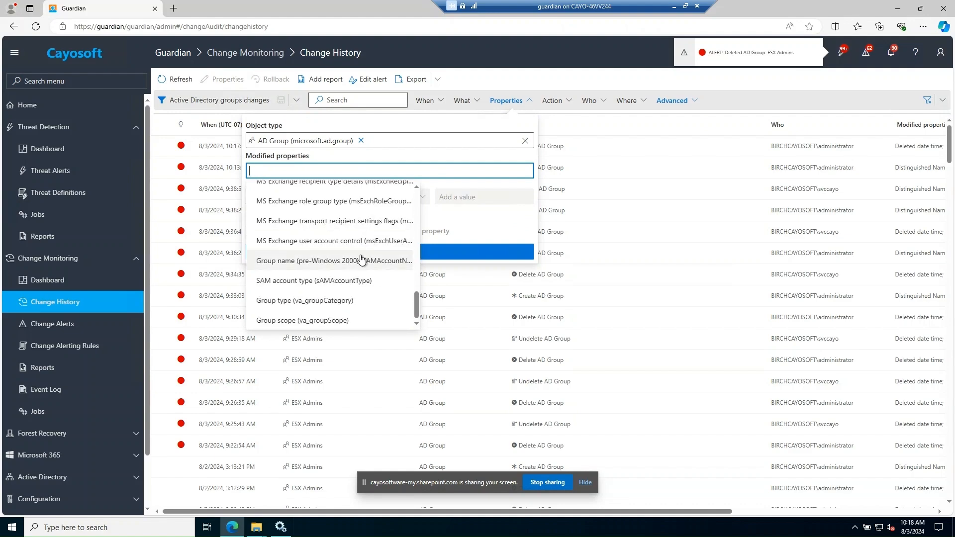
pyautogui.click(333, 261)
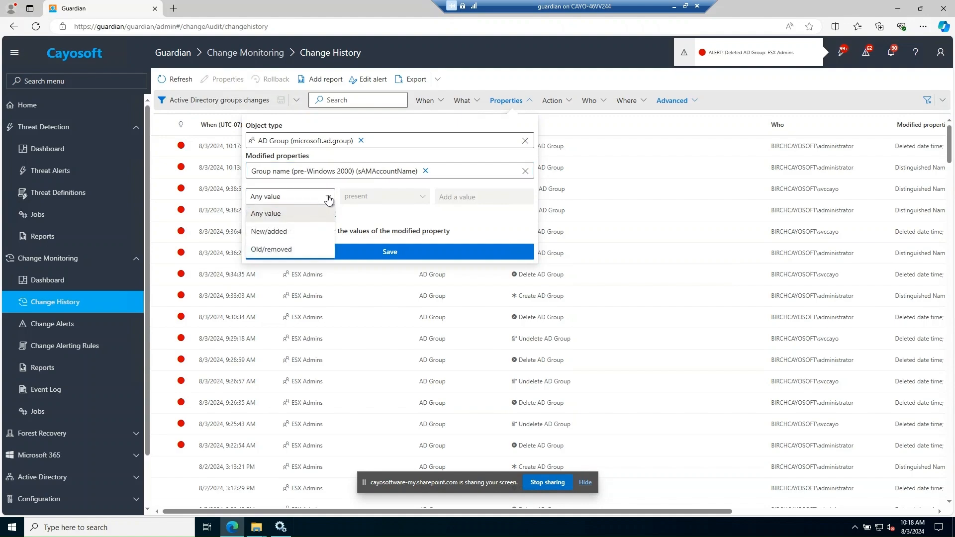
pyautogui.click(269, 233)
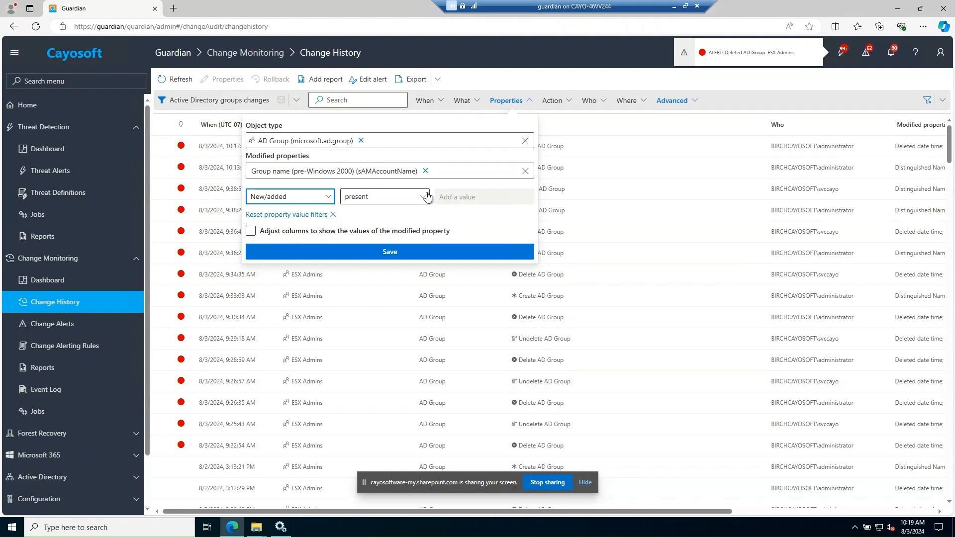
pyautogui.click(424, 196)
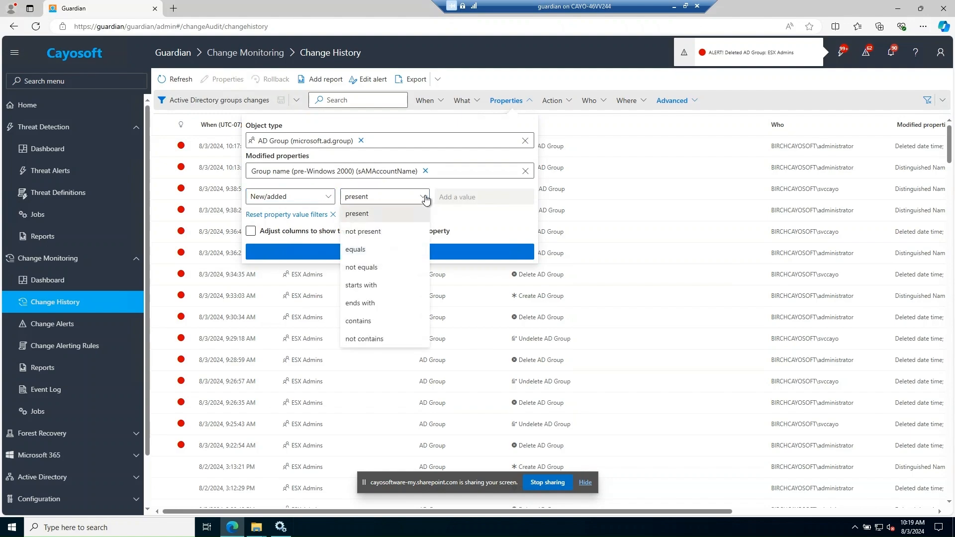
pyautogui.click(358, 321)
pyautogui.write('E')
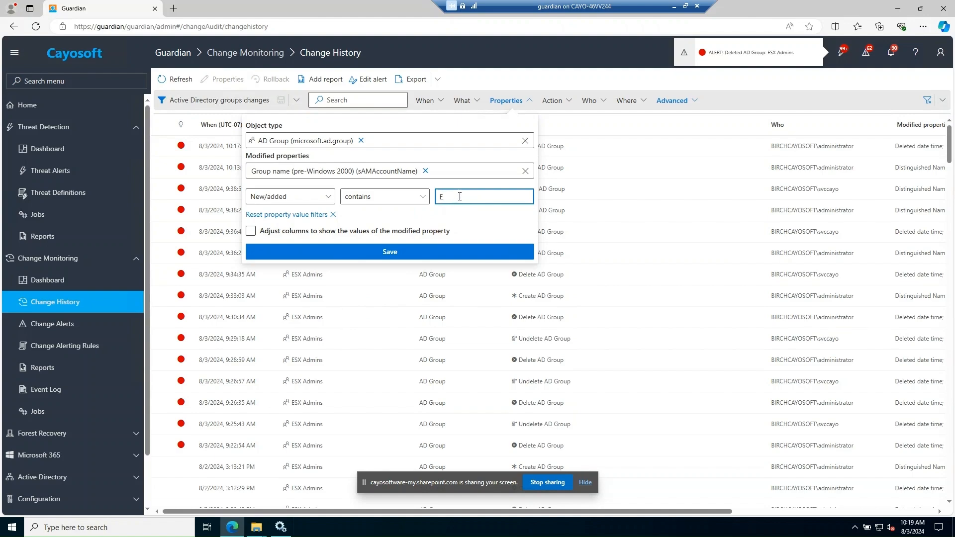
pyautogui.write('SX Admins')
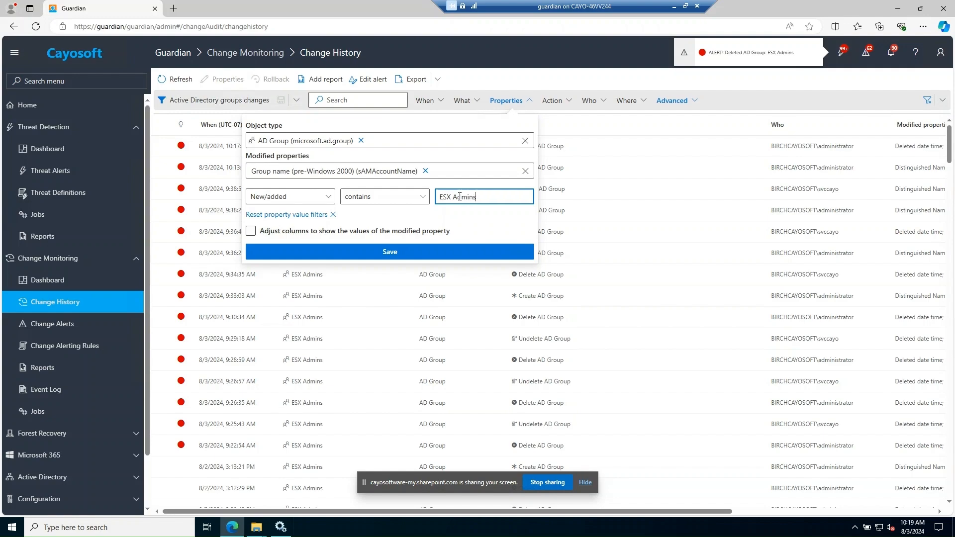
pyautogui.moveTo(469, 252)
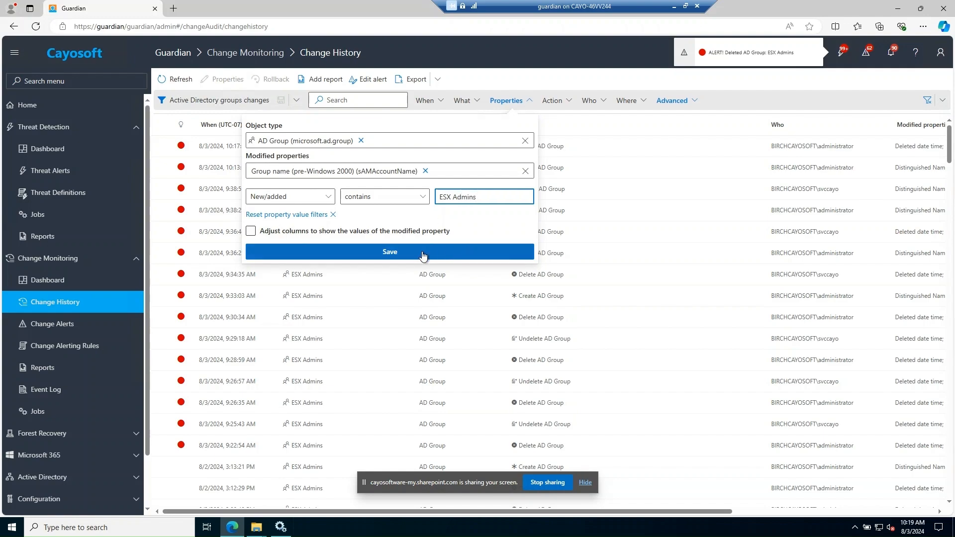
pyautogui.click(389, 252)
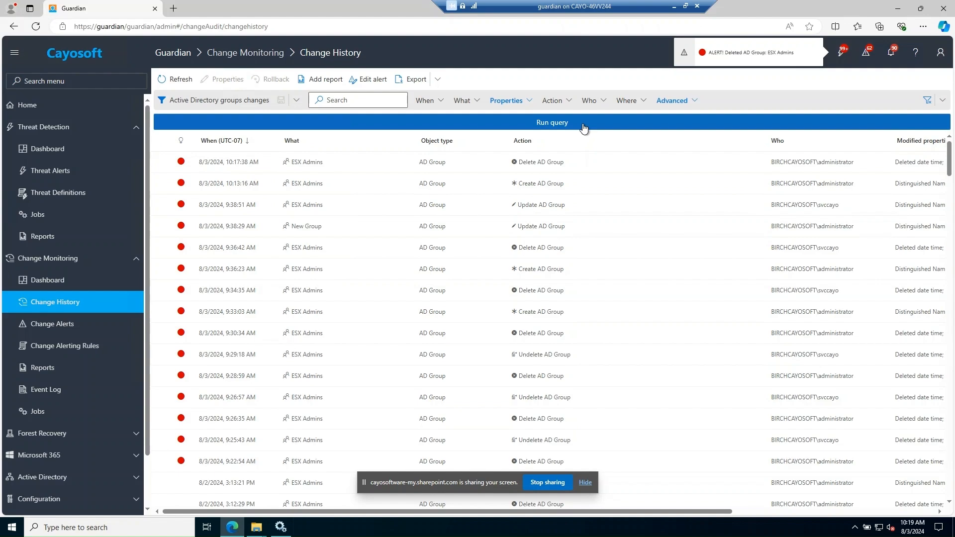
# Run the ESX Admins-filtered query and save it under the name 'VMExploit'.
pyautogui.click(551, 122)
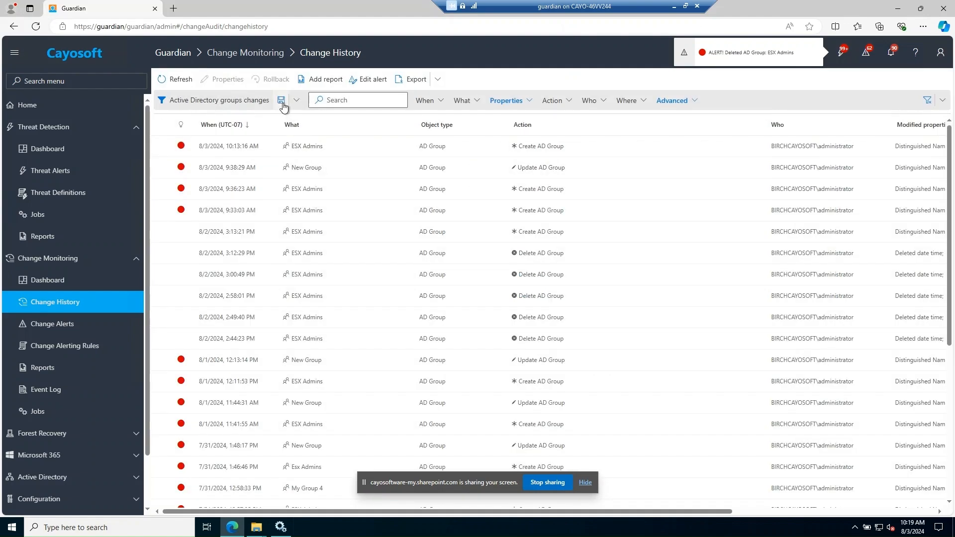
pyautogui.moveTo(298, 103)
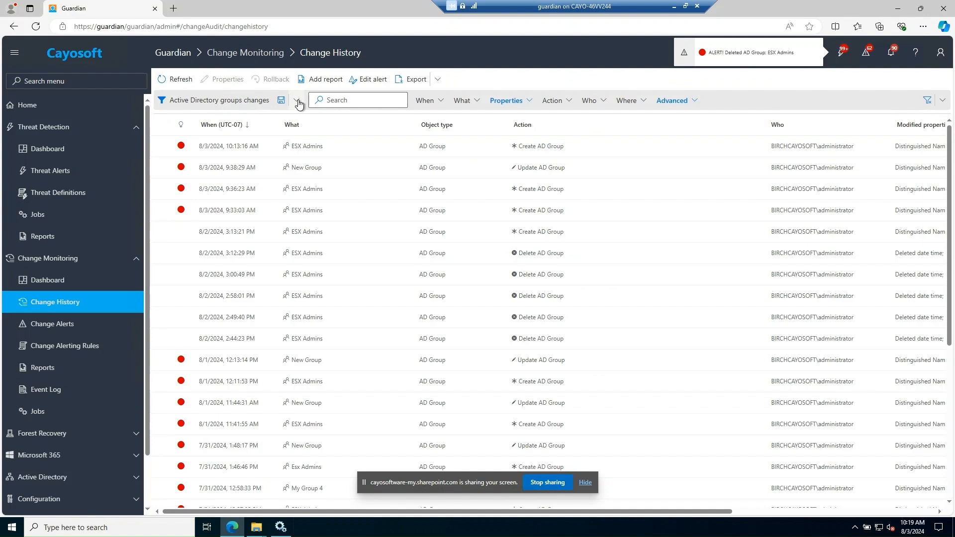
pyautogui.click(297, 101)
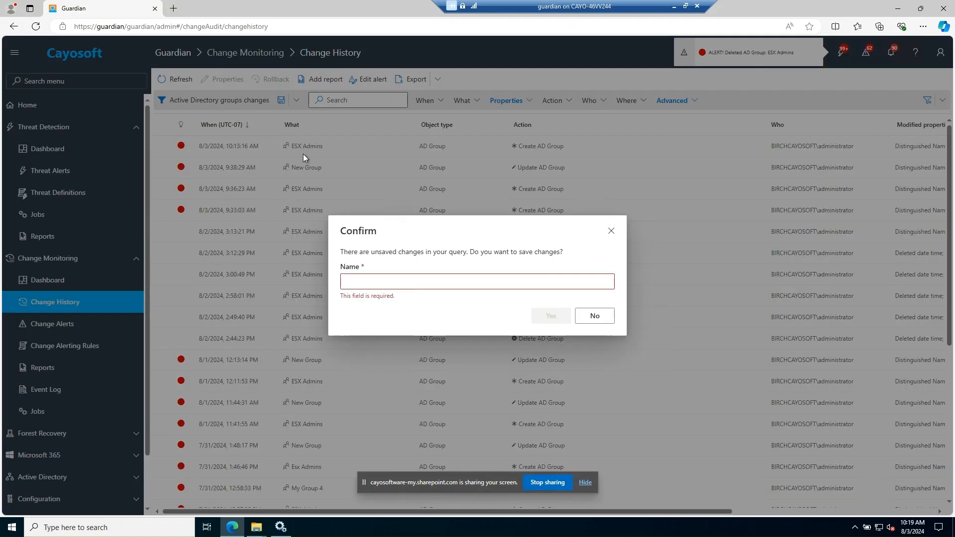
pyautogui.click(477, 280)
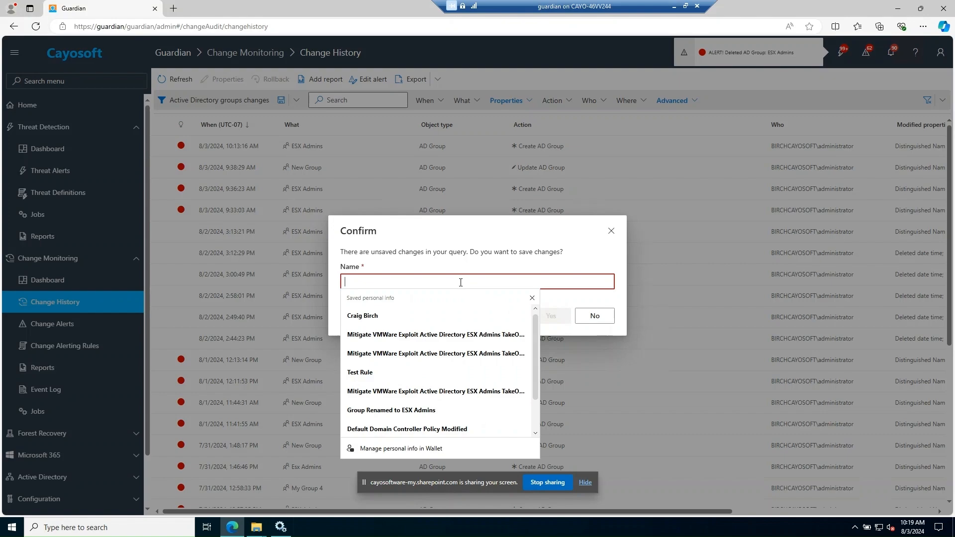
pyautogui.write('VMExp')
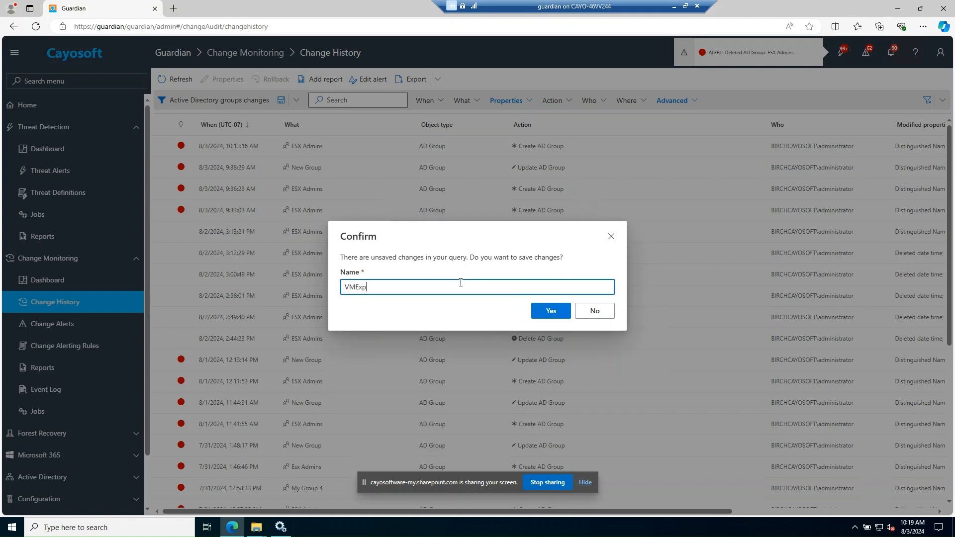
pyautogui.write('loit')
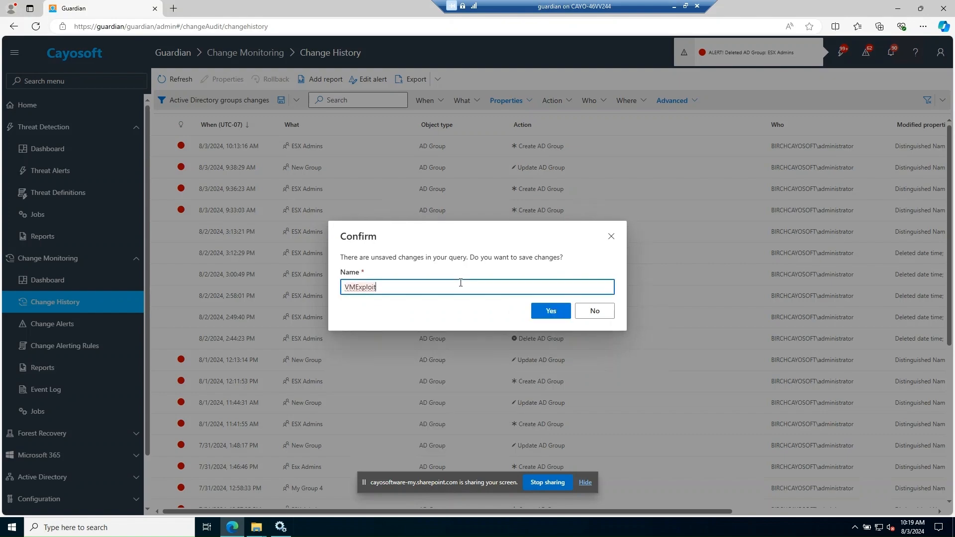
pyautogui.moveTo(550, 310)
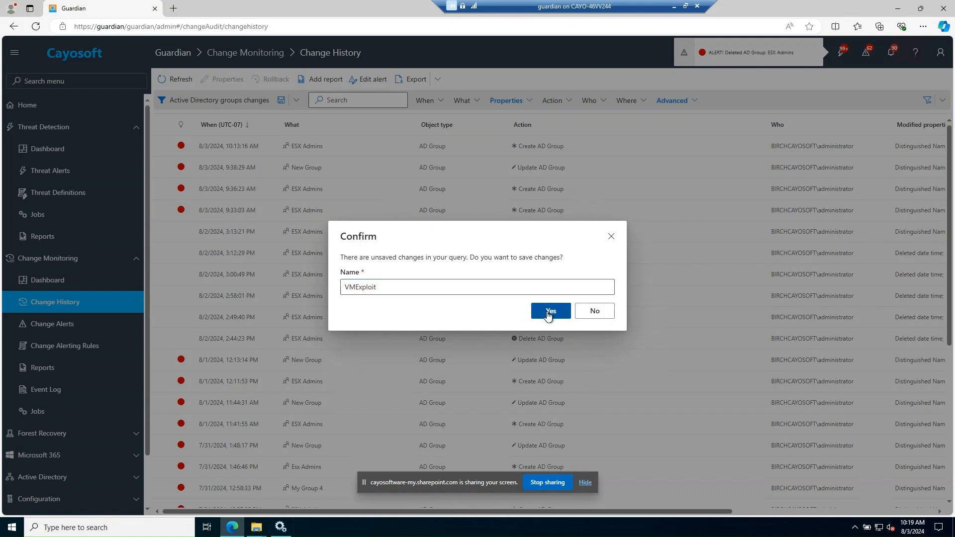
pyautogui.click(549, 310)
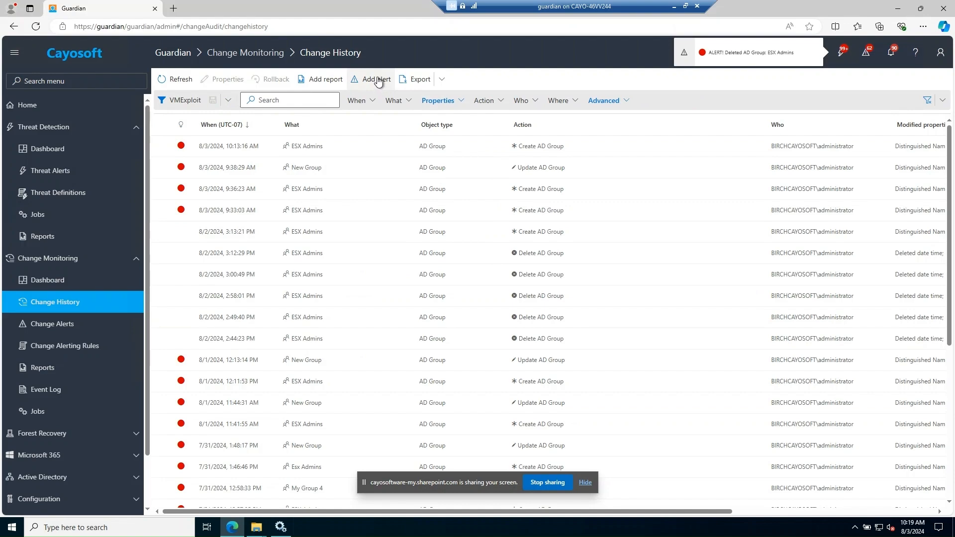
# Add an alert from the VMExploit query, enable Automatic rollback in Workflow Steps, and close it.
pyautogui.click(370, 79)
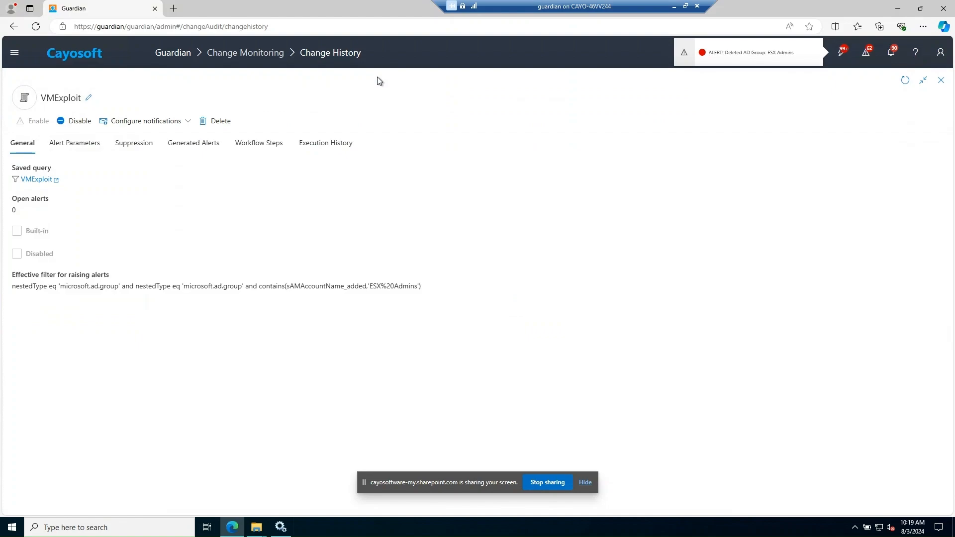
pyautogui.moveTo(258, 143)
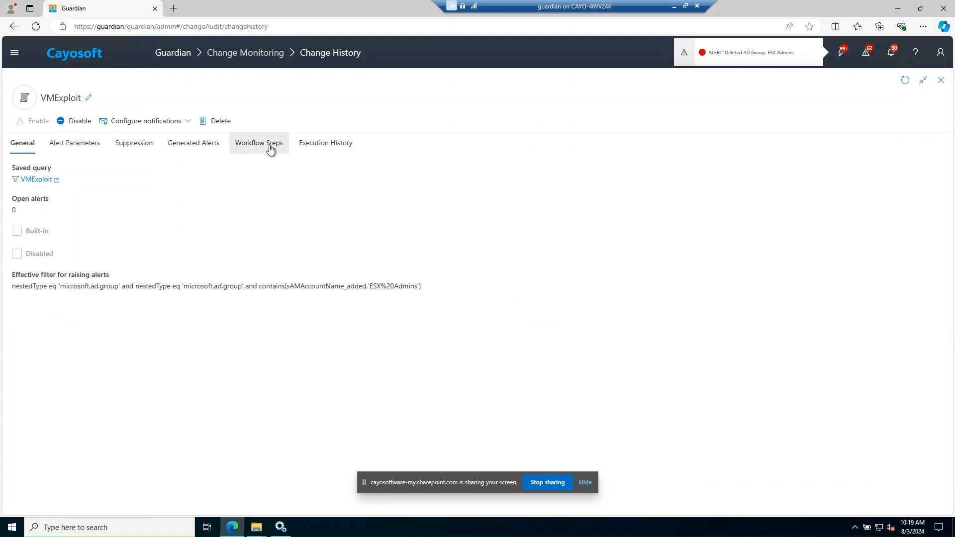
pyautogui.click(258, 144)
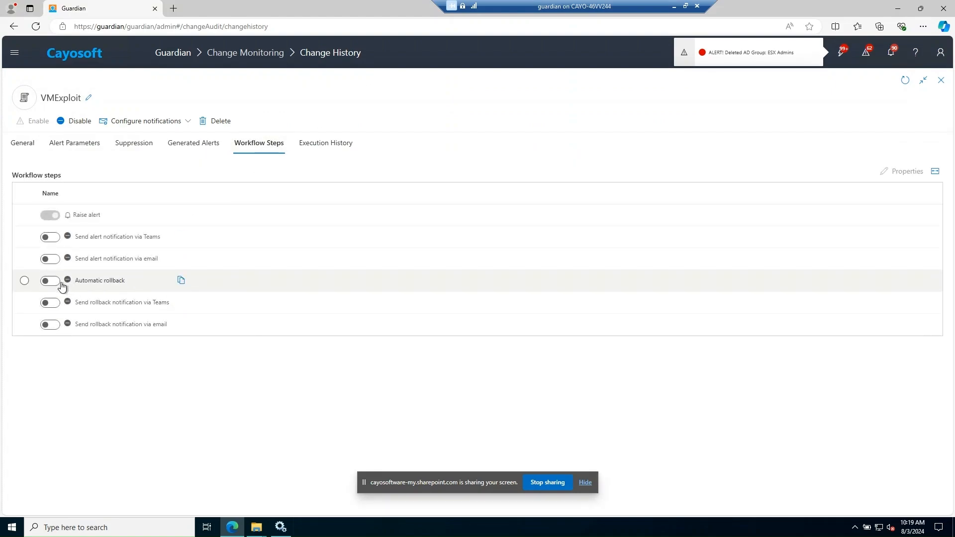
pyautogui.click(50, 281)
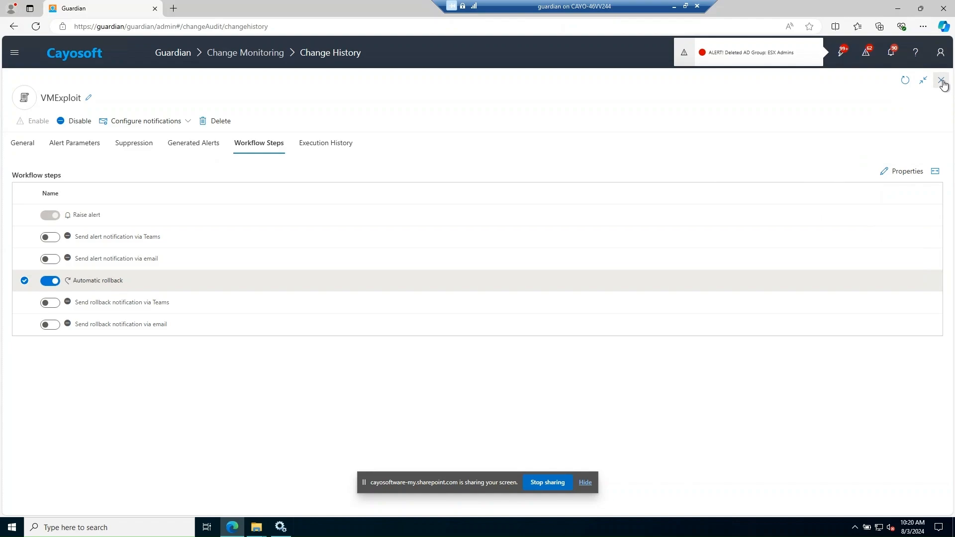
pyautogui.click(943, 80)
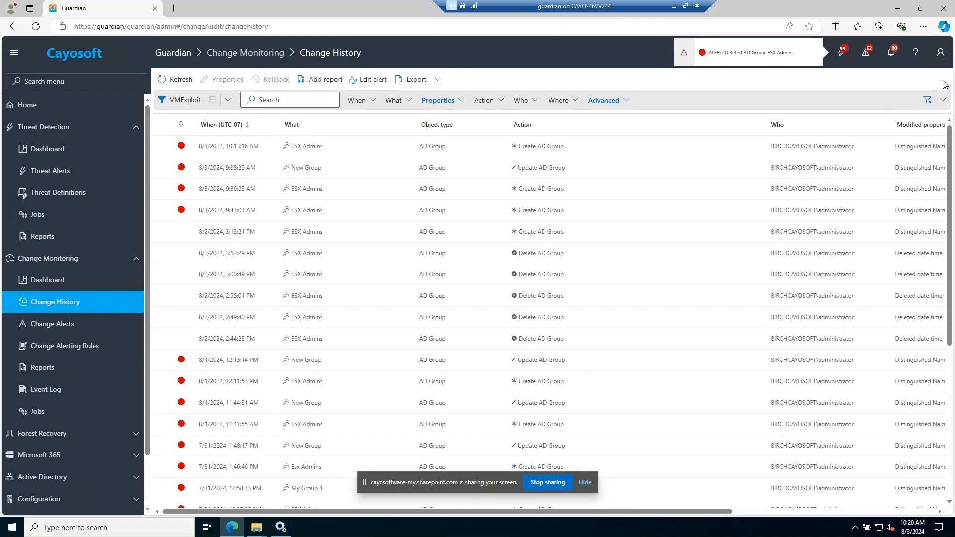
pyautogui.moveTo(65, 350)
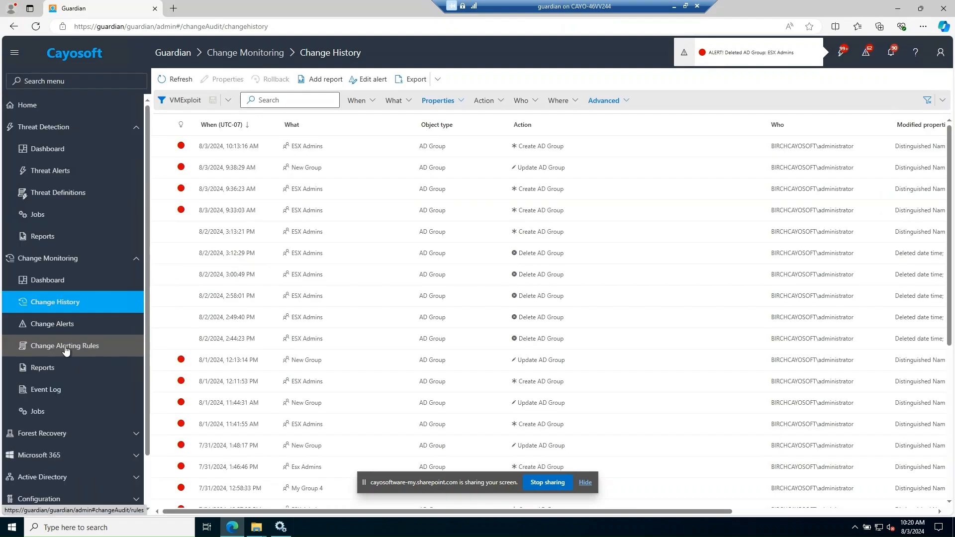
# Open Change Alerting Rules to see the new VMExploit rule with zero open alerts.
pyautogui.click(65, 345)
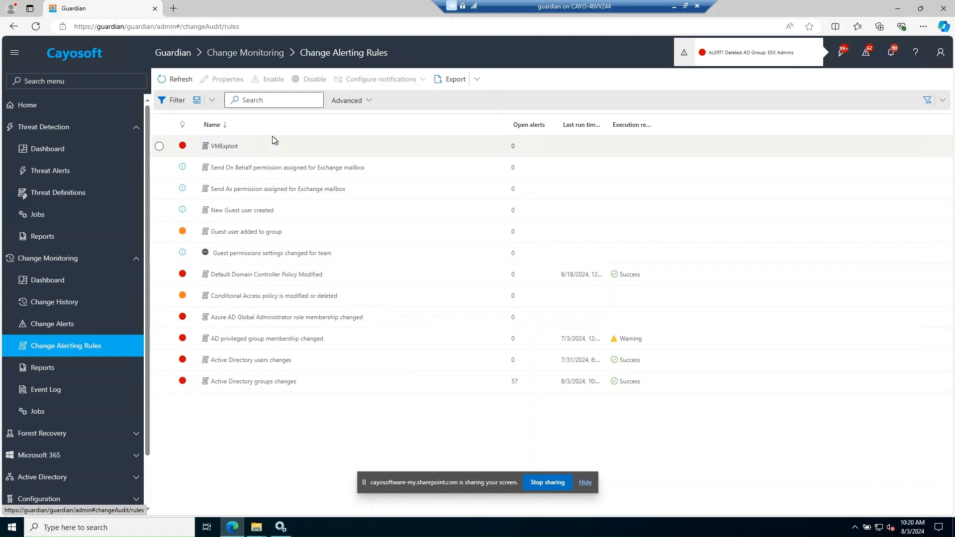
pyautogui.moveTo(253, 152)
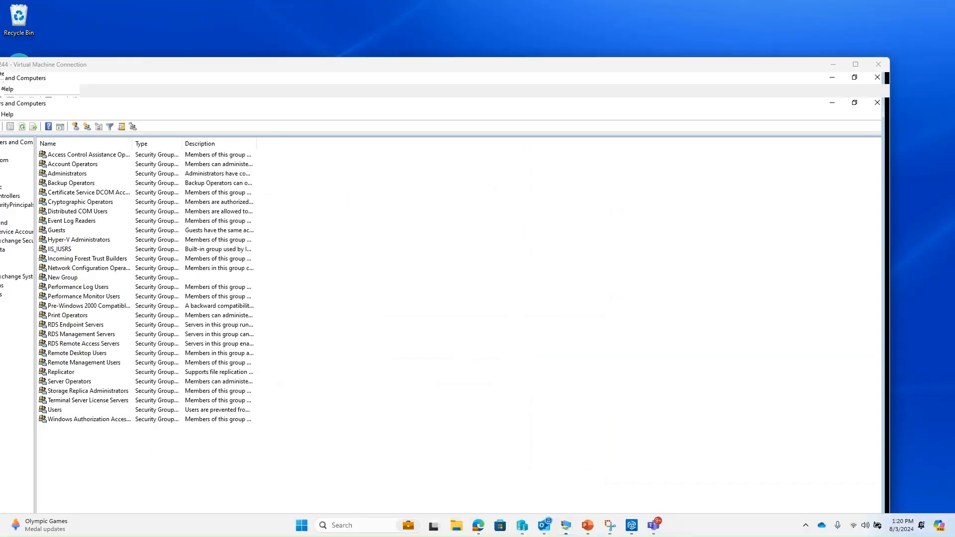
# Add a new group named 'ESX Admins' to Builtin, keeping the Global/Security defaults.
pyautogui.rightClick(41, 71)
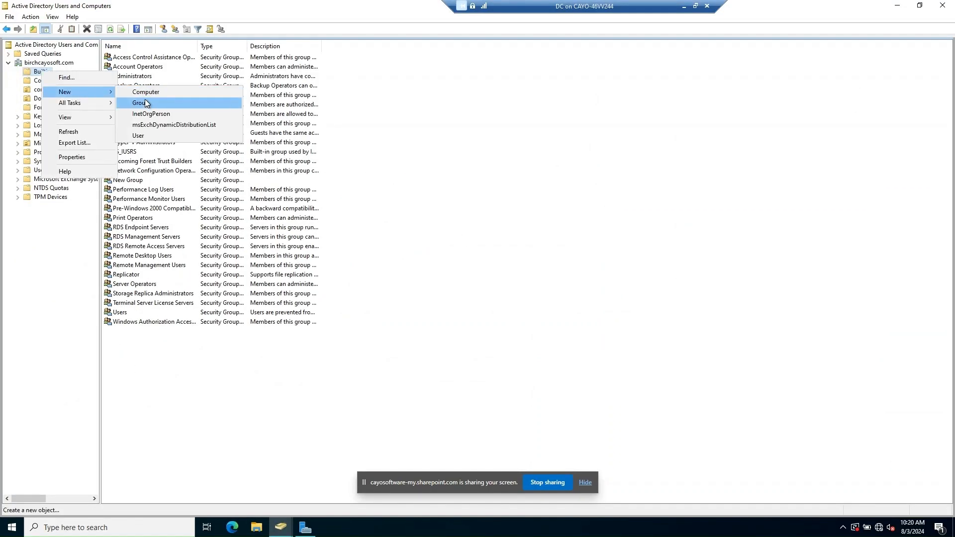
pyautogui.click(139, 102)
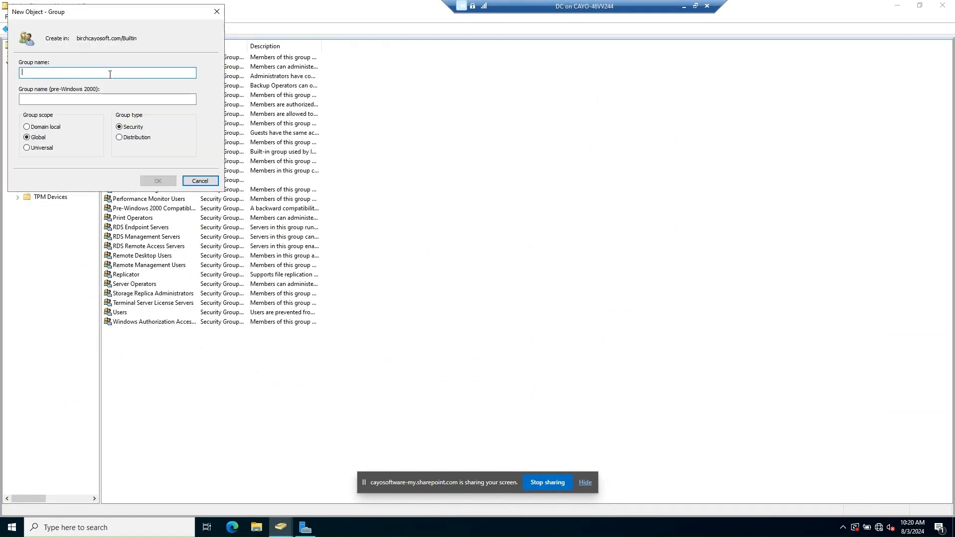
pyautogui.write('ESX')
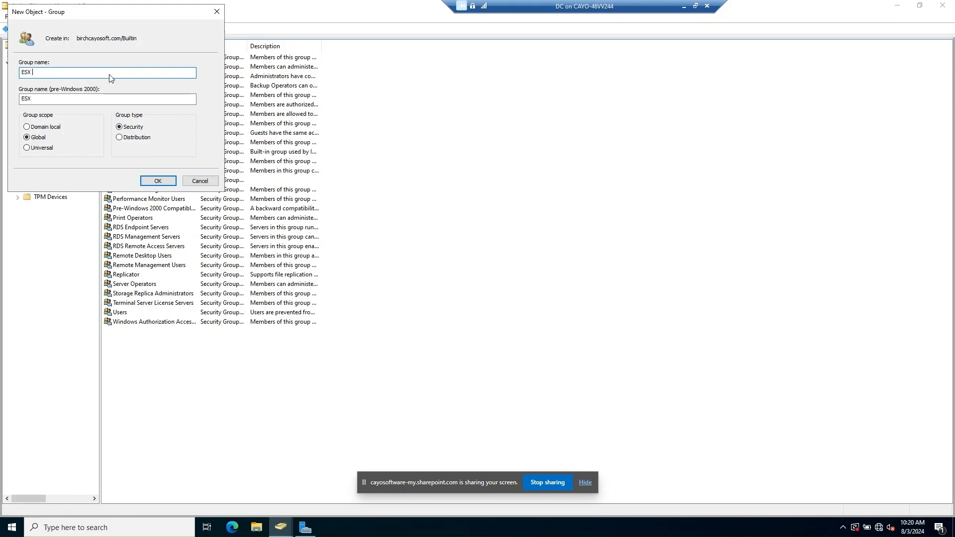
pyautogui.write('Admins')
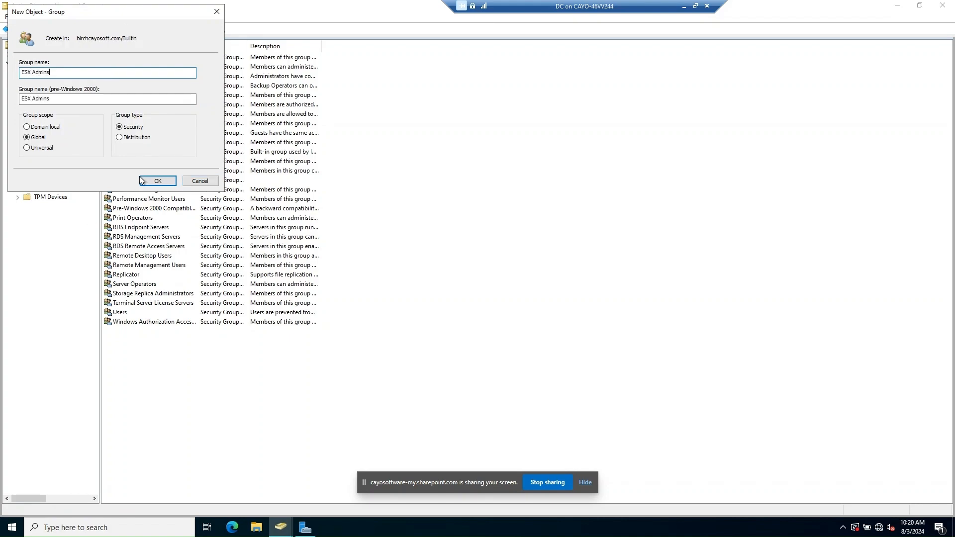
pyautogui.click(157, 181)
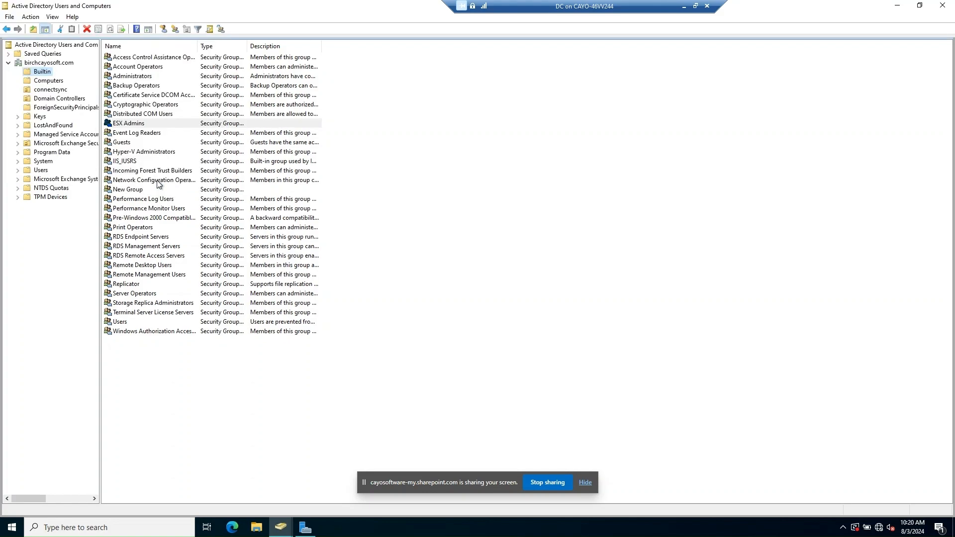
pyautogui.moveTo(577, 497)
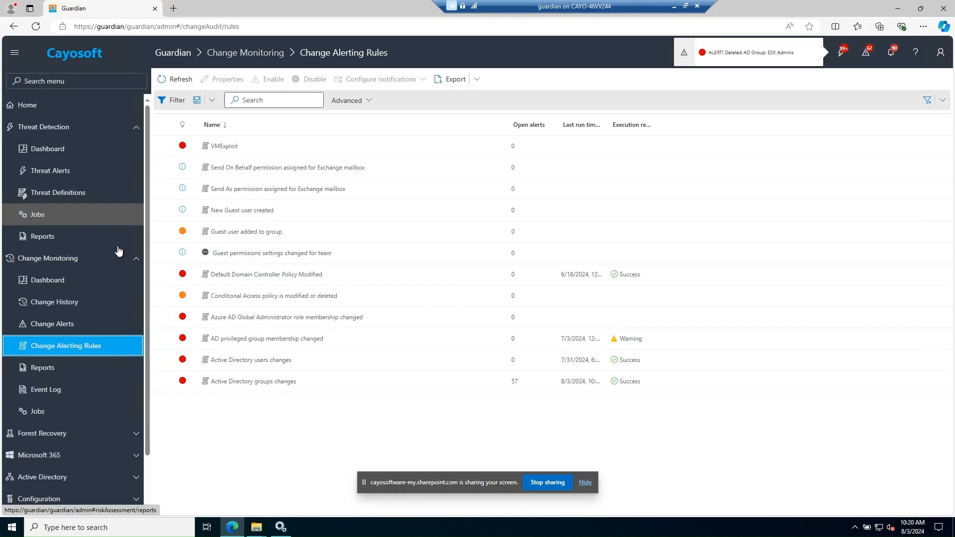
pyautogui.moveTo(55, 302)
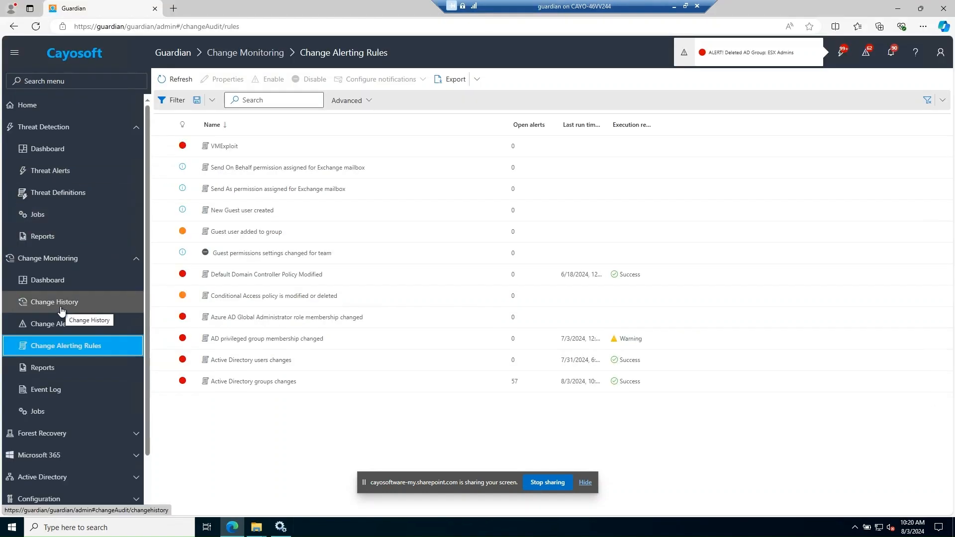
# Load the 'All critical changes' saved query in Change History.
pyautogui.click(54, 301)
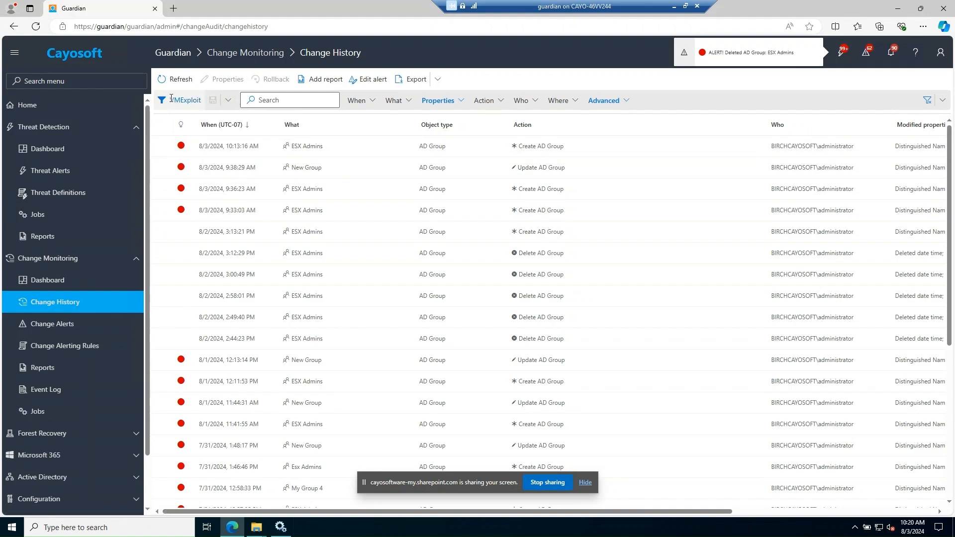
pyautogui.click(212, 100)
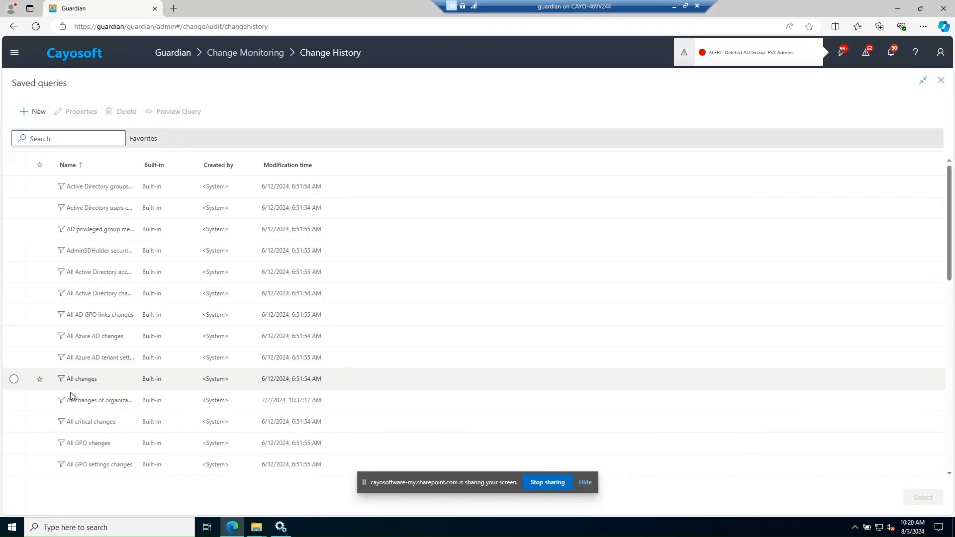
pyautogui.click(14, 422)
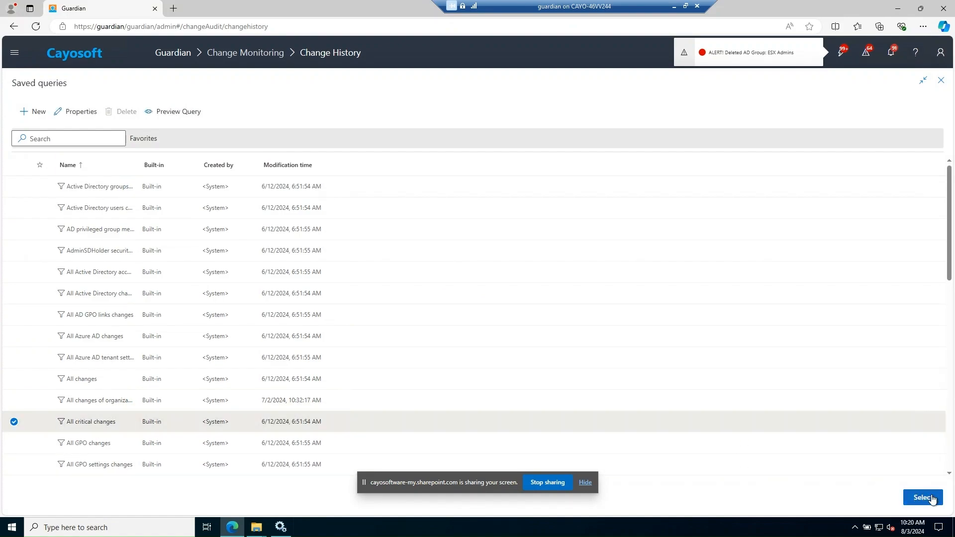
pyautogui.click(924, 497)
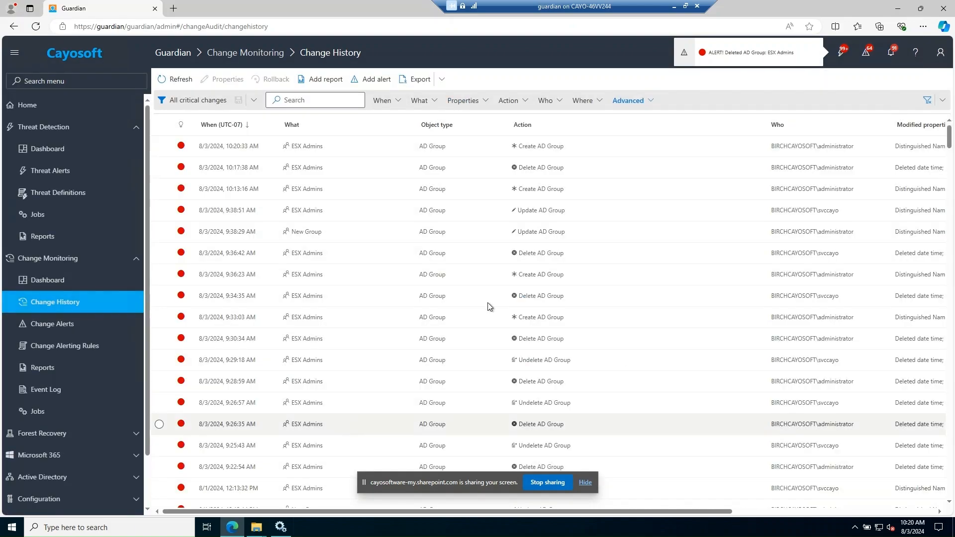
# Refresh the history until the automatic deletion of ESX Admins appears.
pyautogui.click(180, 79)
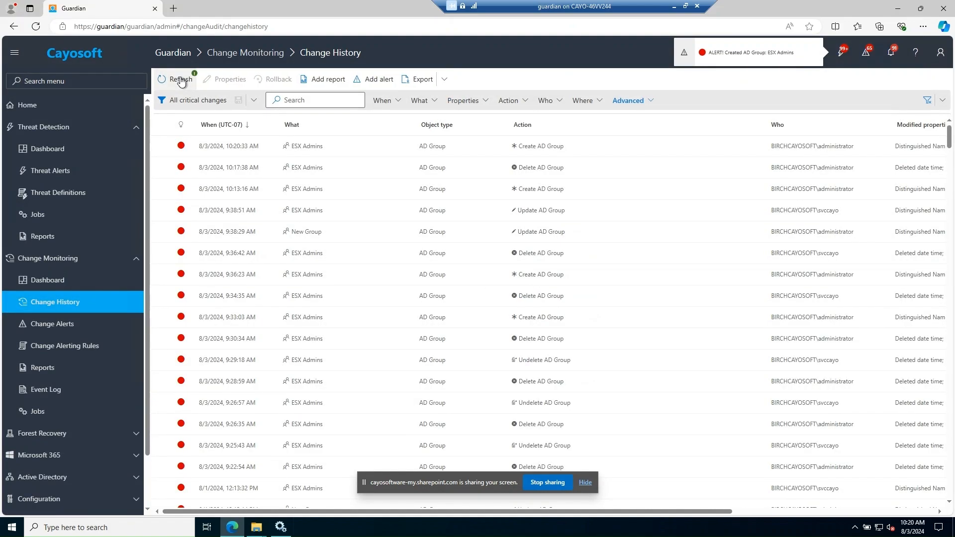
pyautogui.click(180, 79)
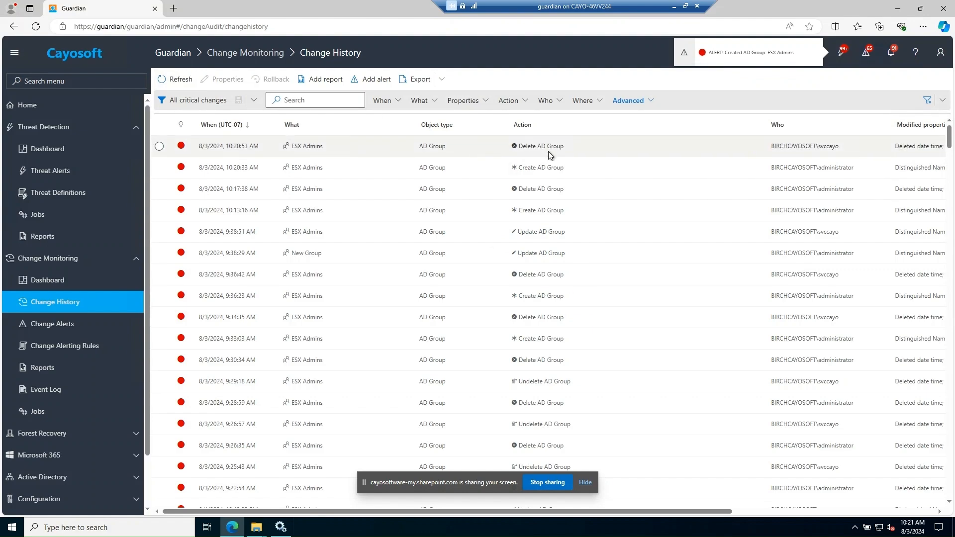
pyautogui.click(180, 79)
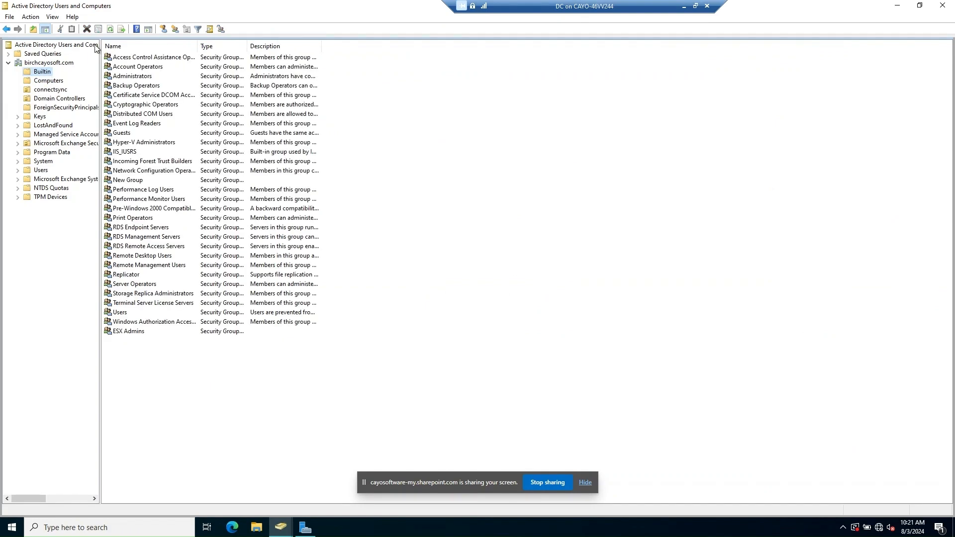
# Refresh the Builtin list, confirming ESX Admins is gone, and select New Group.
pyautogui.click(109, 29)
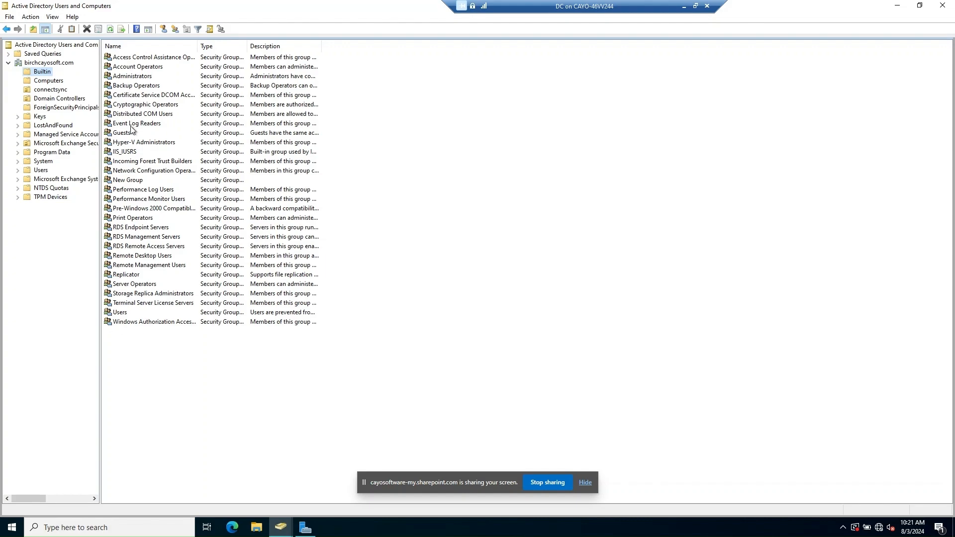
pyautogui.moveTo(139, 123)
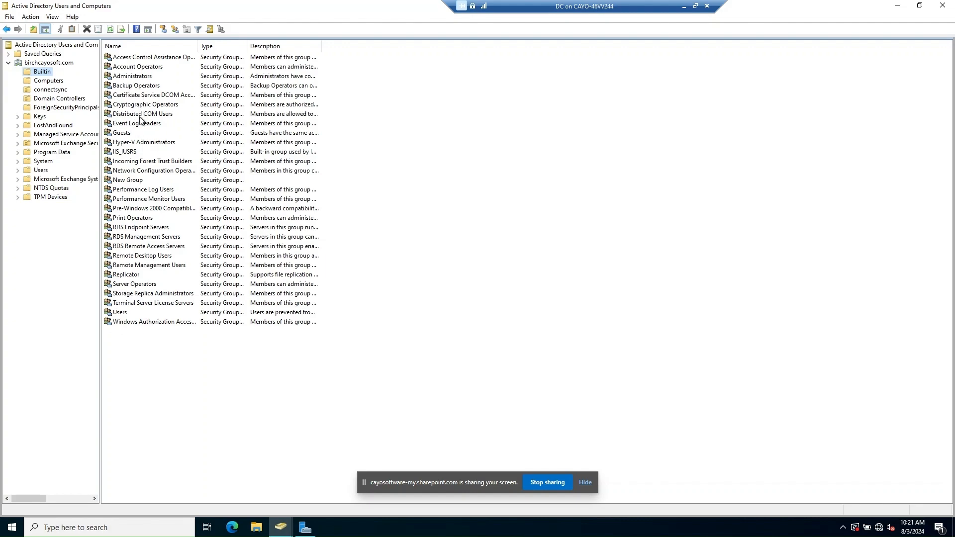
pyautogui.moveTo(580, 272)
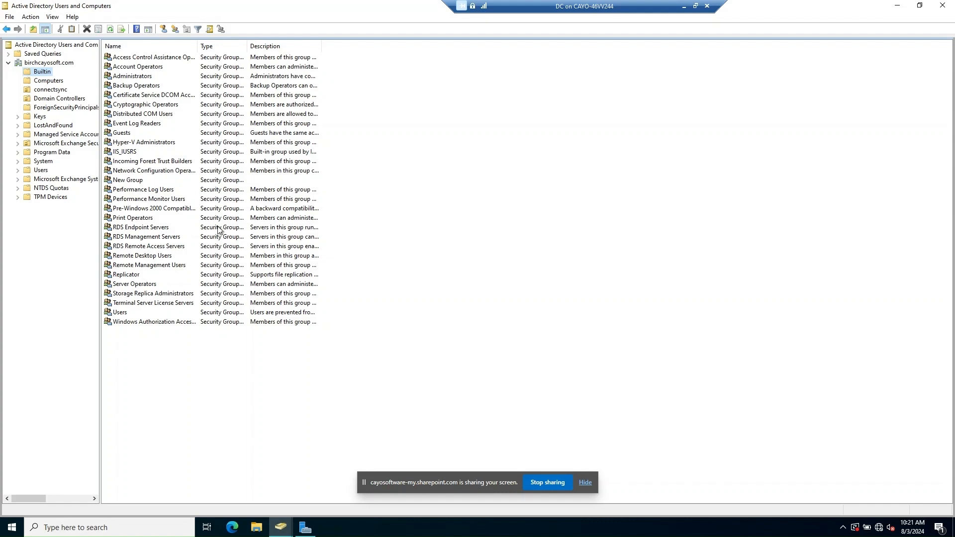
pyautogui.click(126, 179)
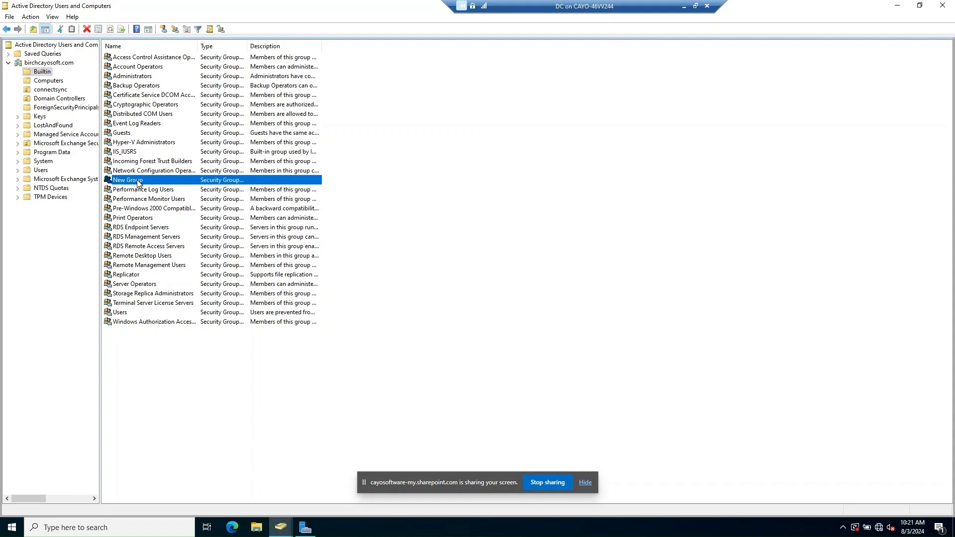
# Rename New Group to 'ESX Admins', including the pre-Windows 2000 name.
pyautogui.rightClick(127, 180)
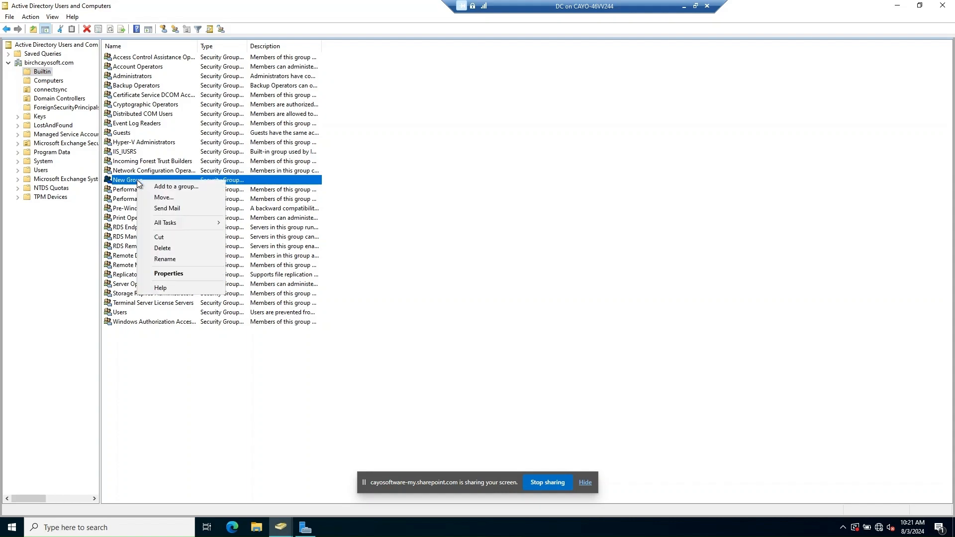
pyautogui.click(165, 259)
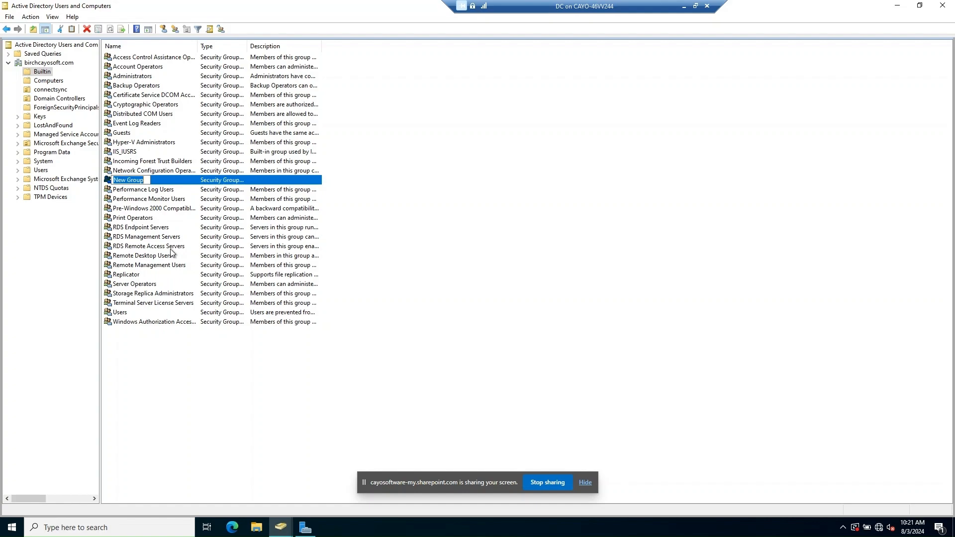
pyautogui.write('ESX A')
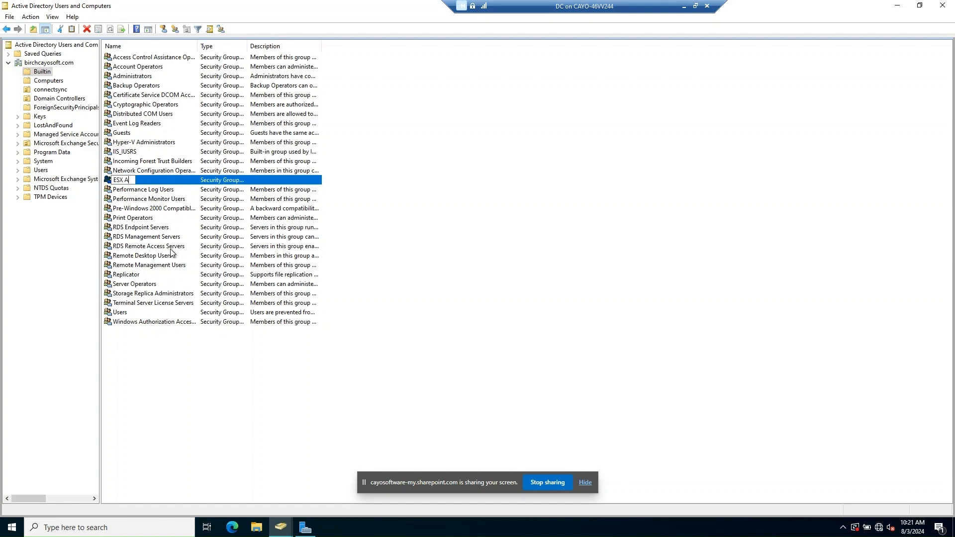
pyautogui.write('dmins')
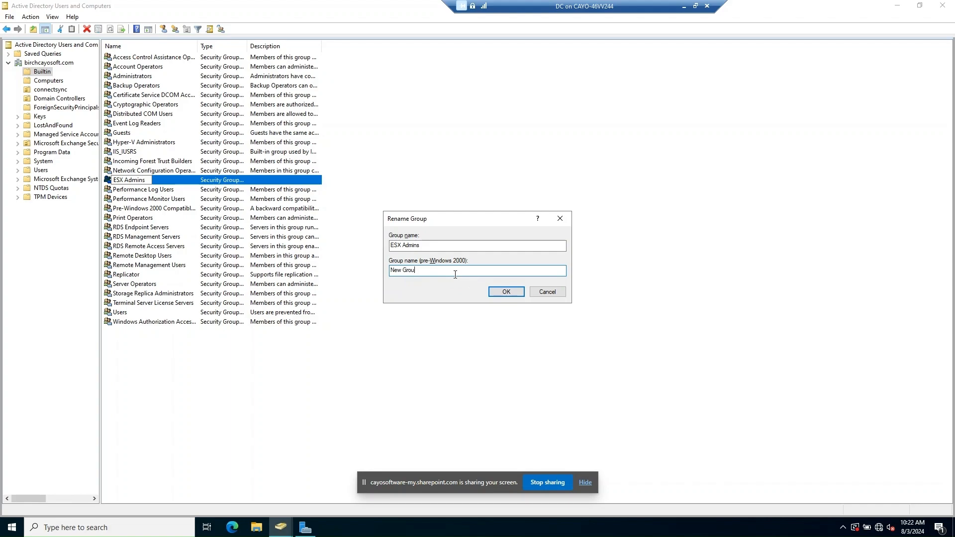
pyautogui.write('ESX Admins')
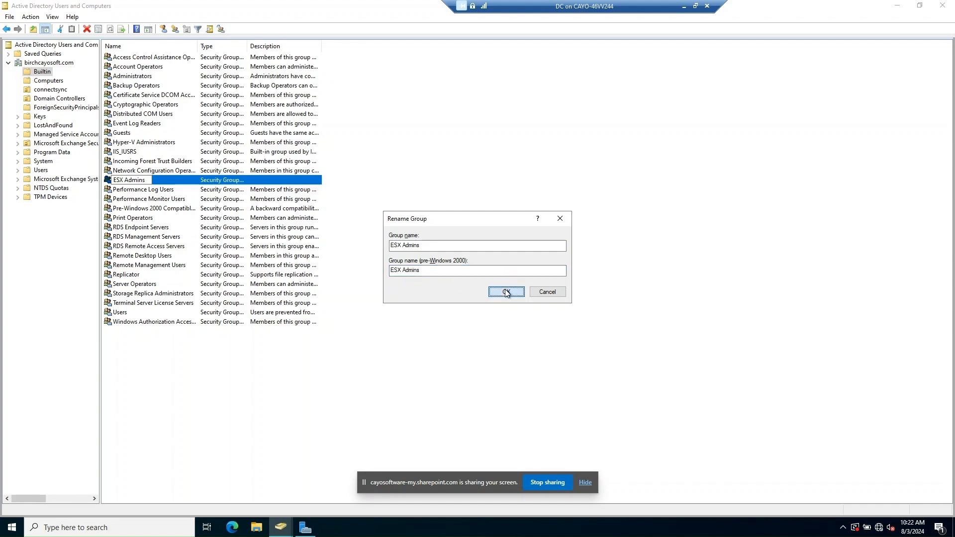
pyautogui.click(505, 291)
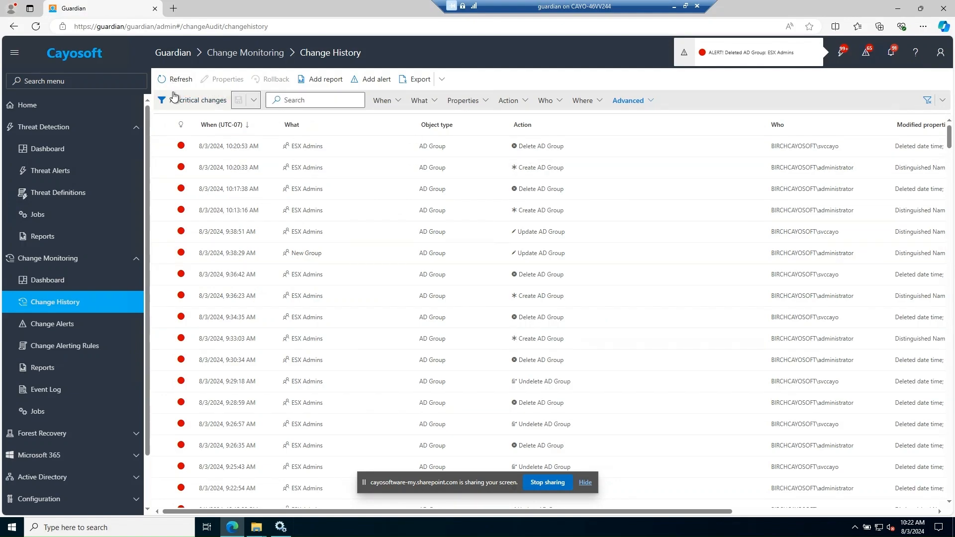
# Refresh Change History repeatedly until the rolled-back rename to ESX Admins appears.
pyautogui.click(180, 79)
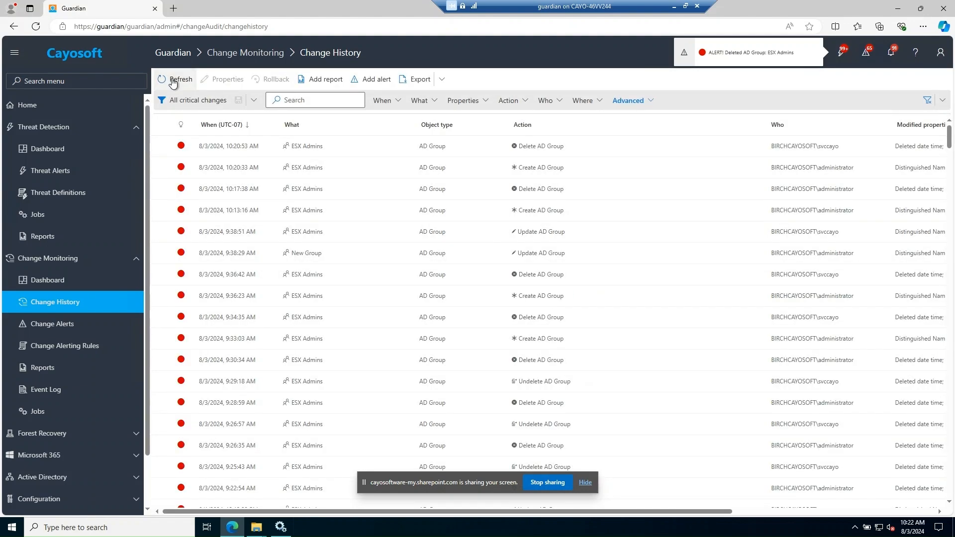
pyautogui.click(180, 79)
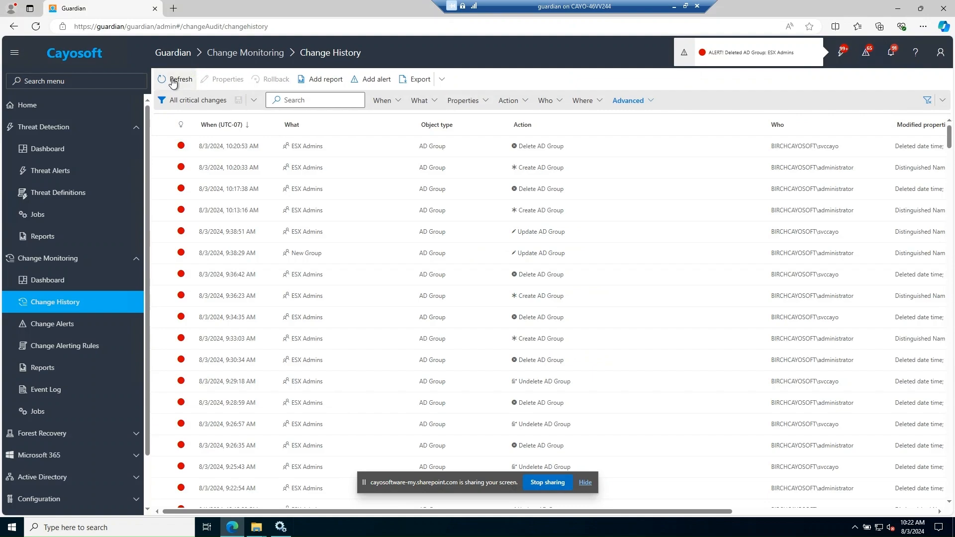
pyautogui.click(180, 79)
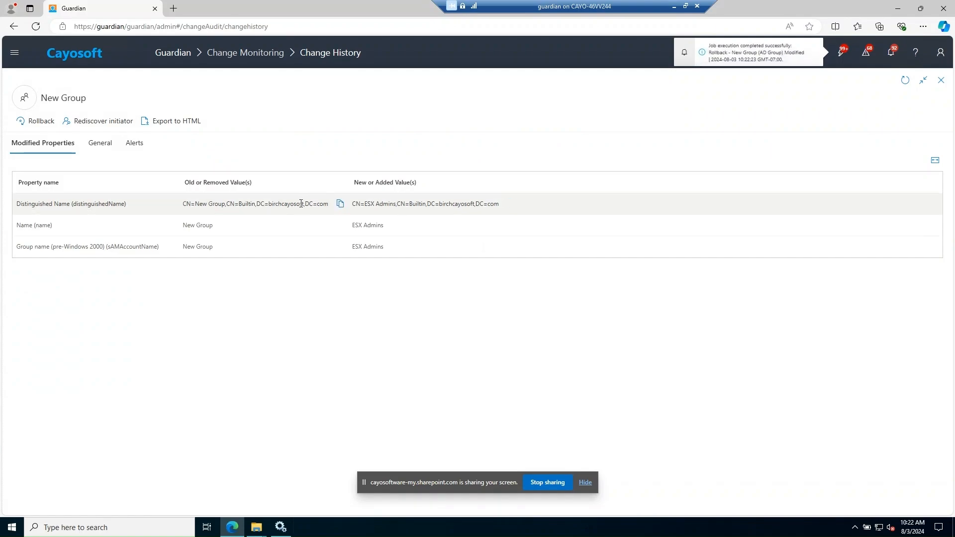
pyautogui.moveTo(618, 53)
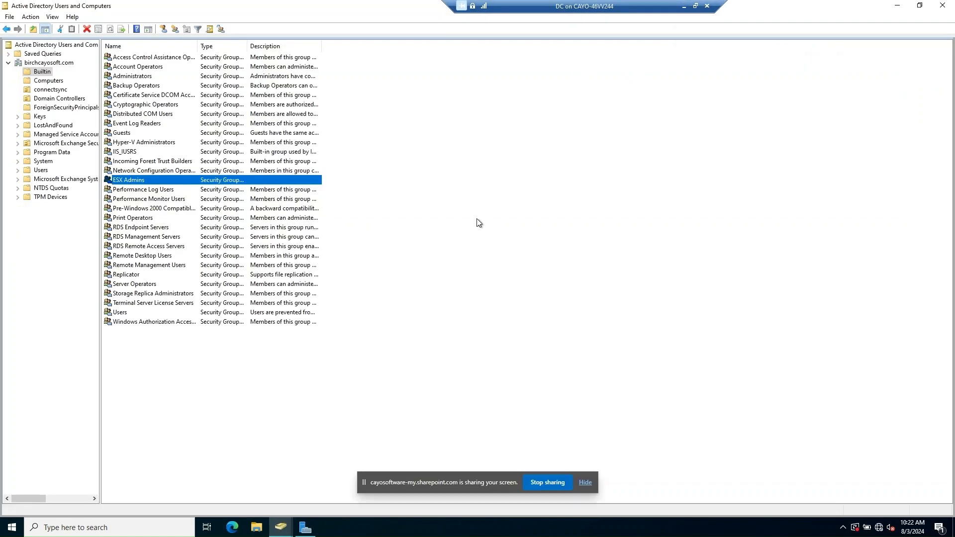
# Reselect and refresh Builtin, then open New Group's properties to confirm its original name.
pyautogui.click(49, 80)
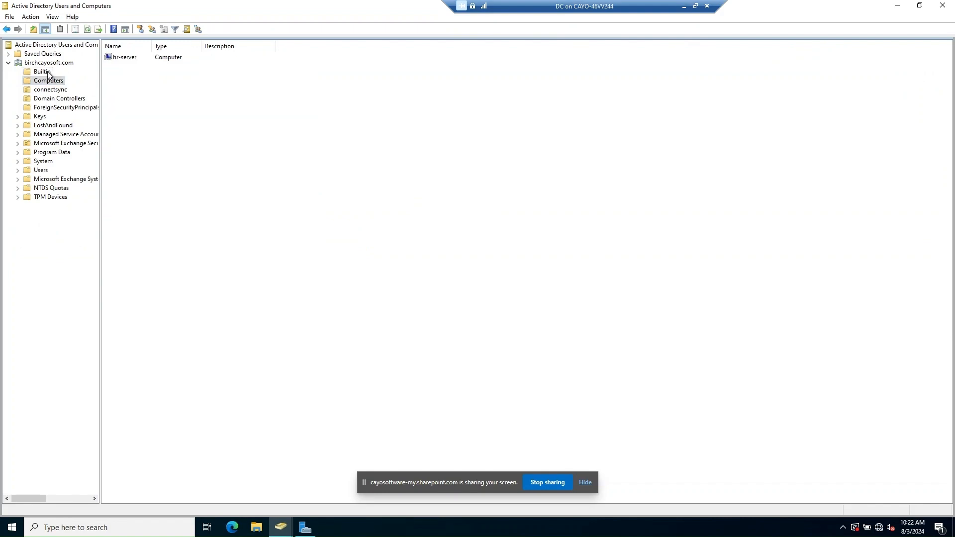
pyautogui.click(41, 72)
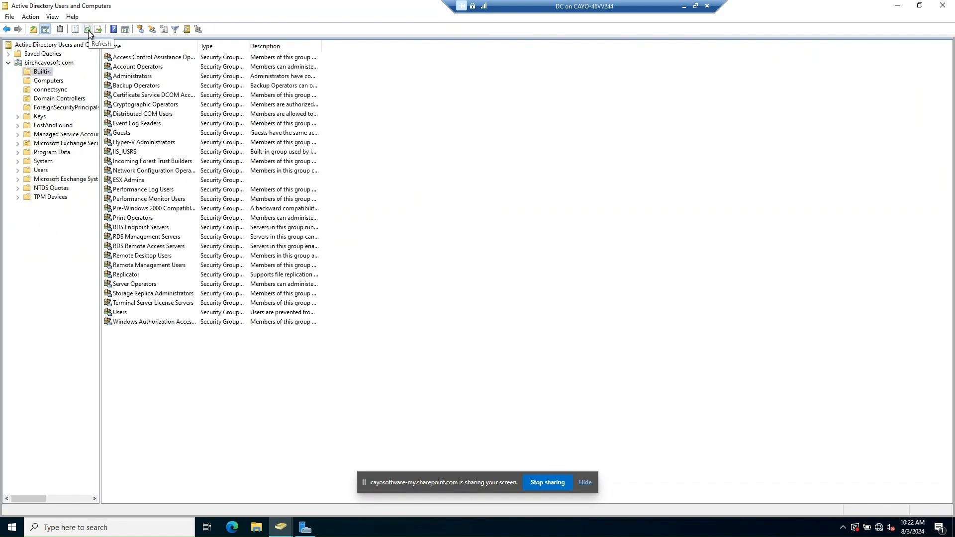
pyautogui.click(87, 29)
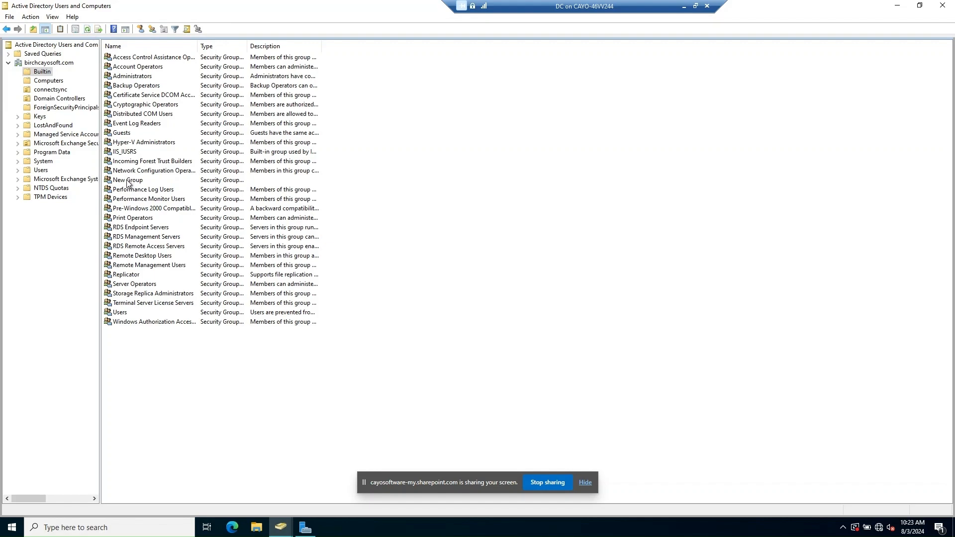
pyautogui.doubleClick(127, 179)
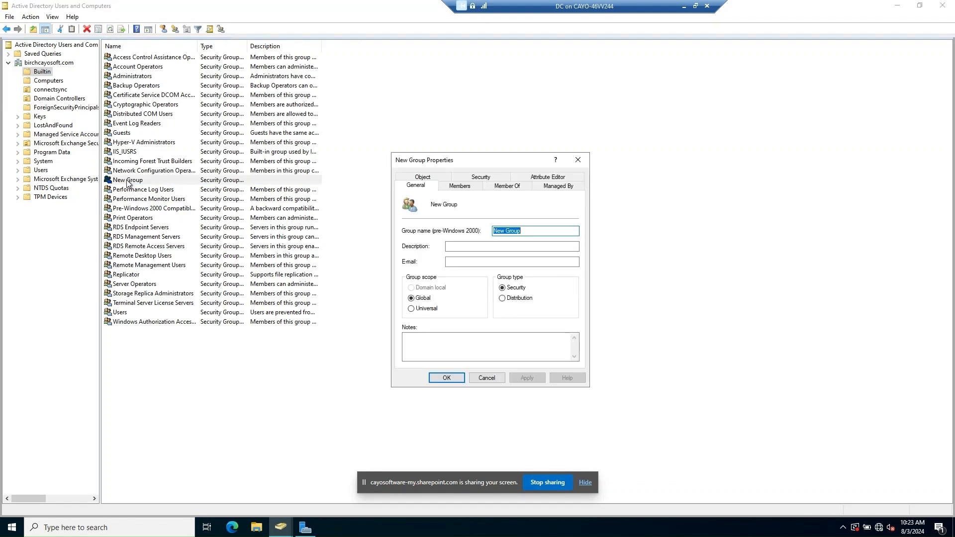
pyautogui.moveTo(458, 304)
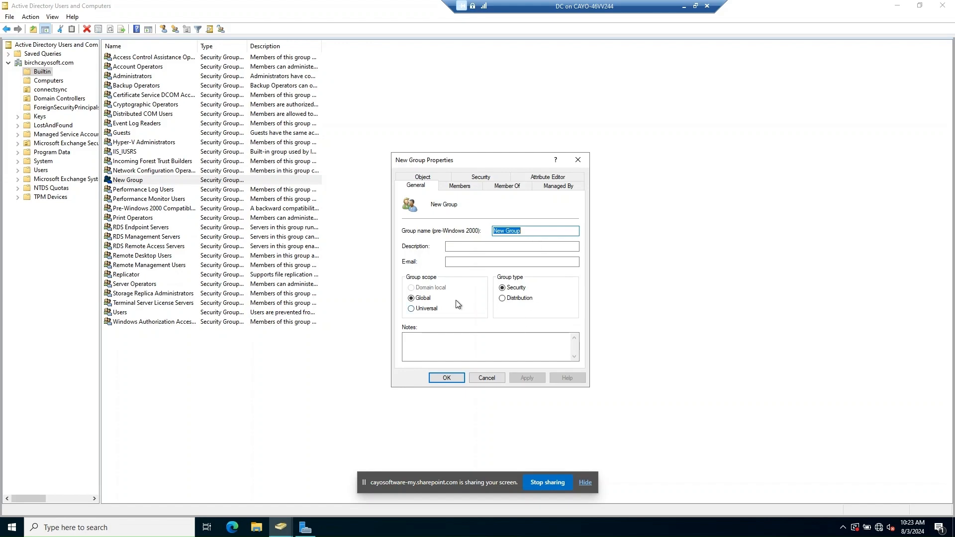